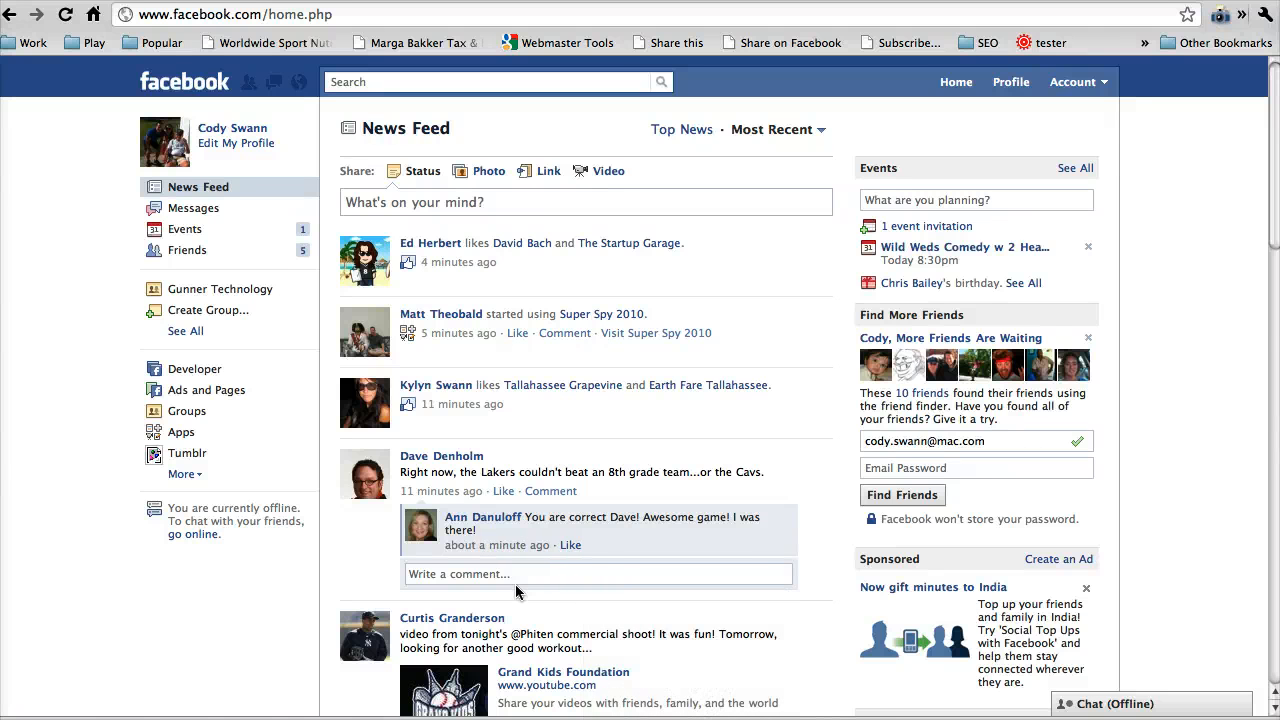
mouse_move(612, 572)
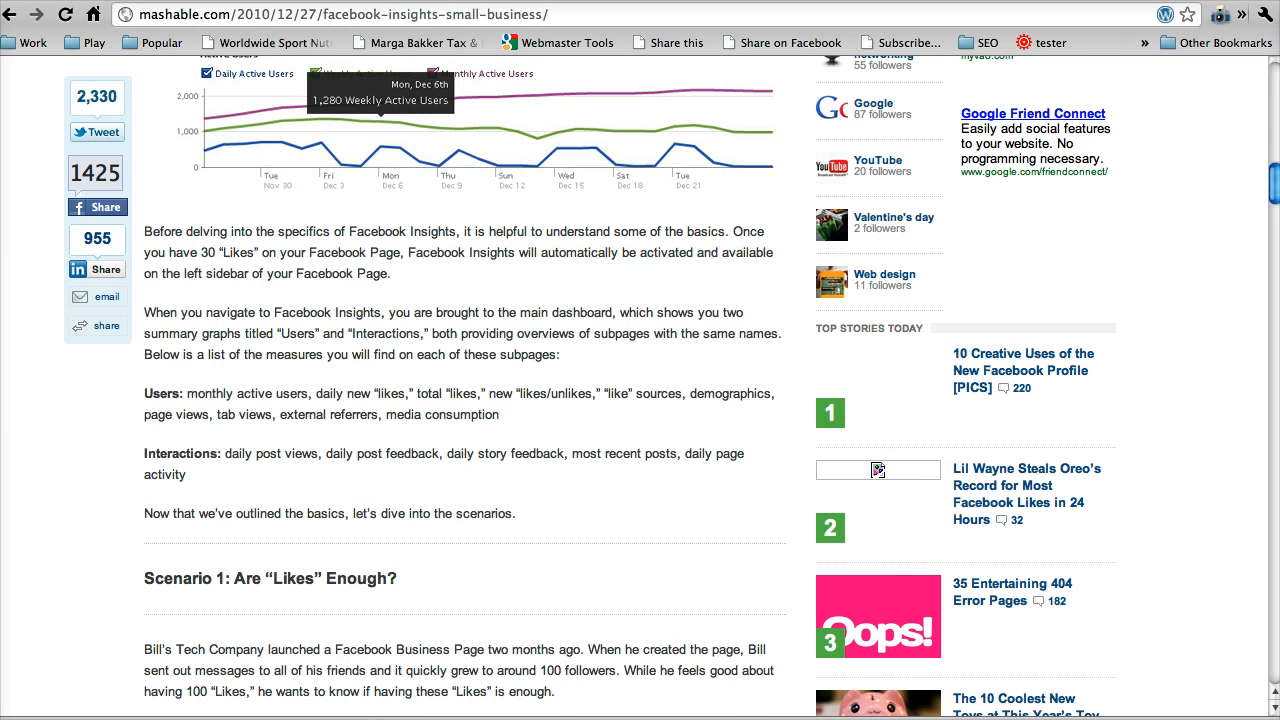
- Scroll the Mashable Insights article through its Users and Interactions measures to Scenario 1
scroll("up", 3)
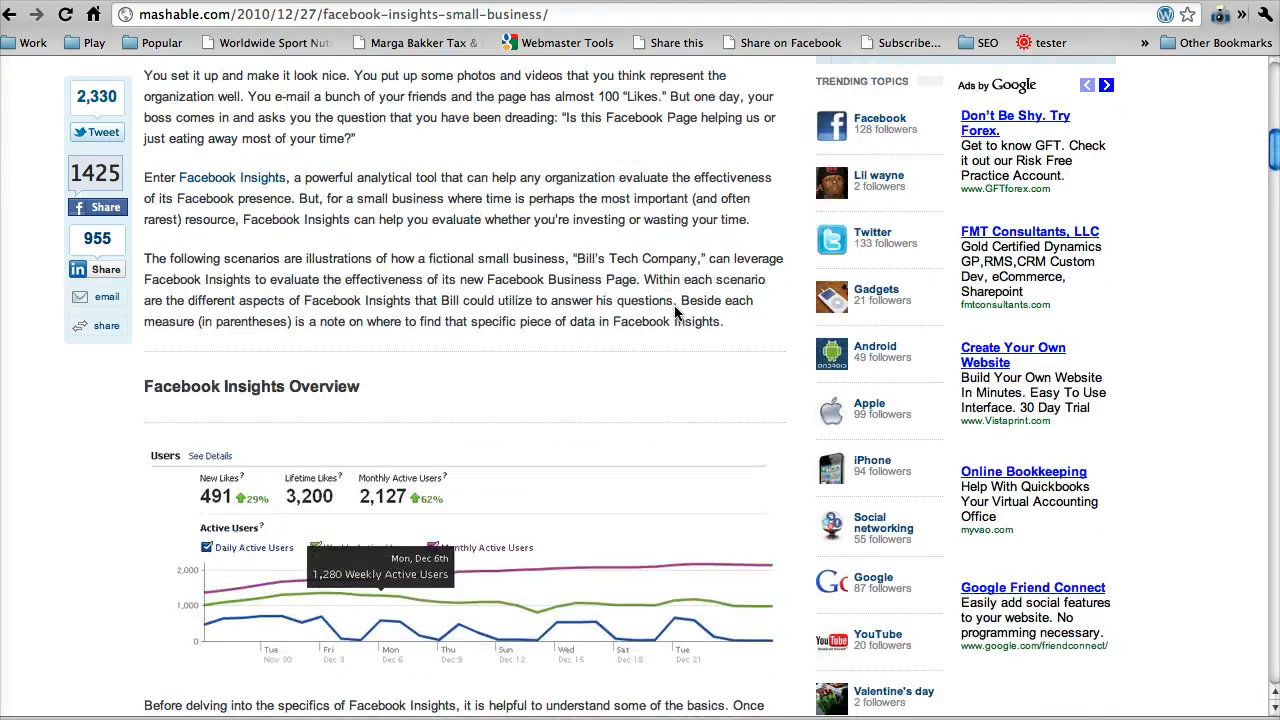
scroll("down", 3)
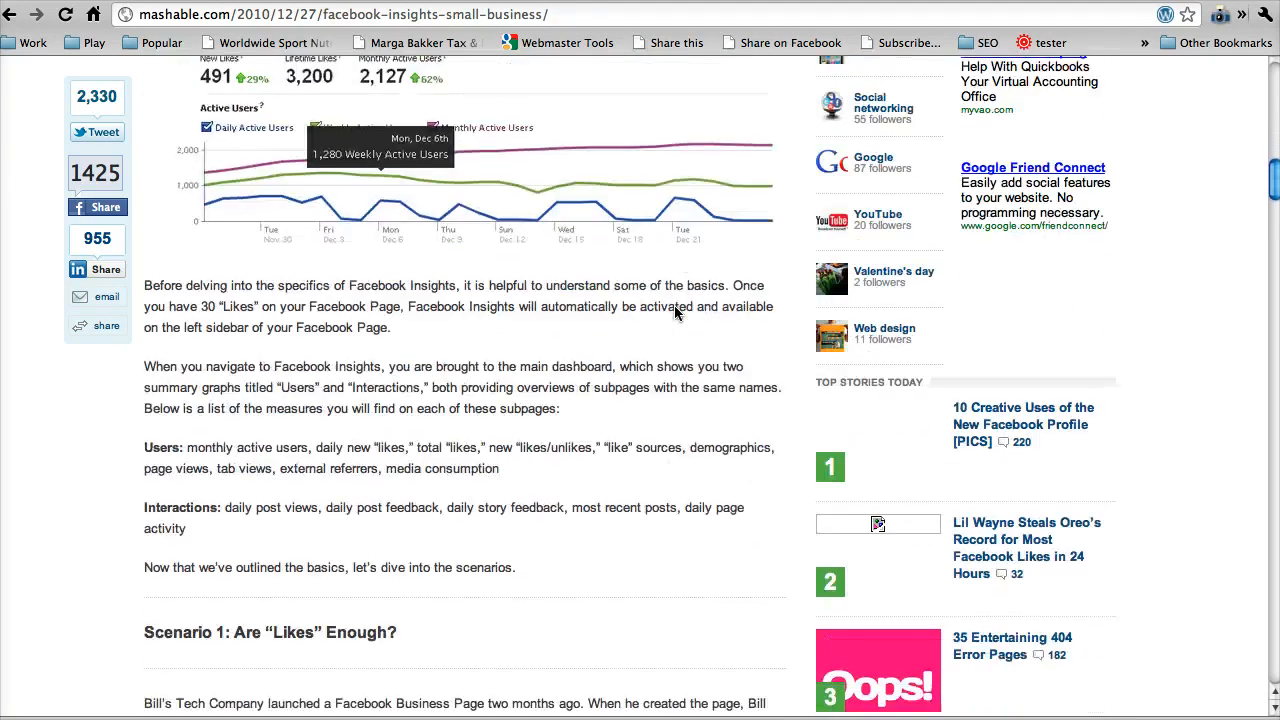
scroll("down", 3)
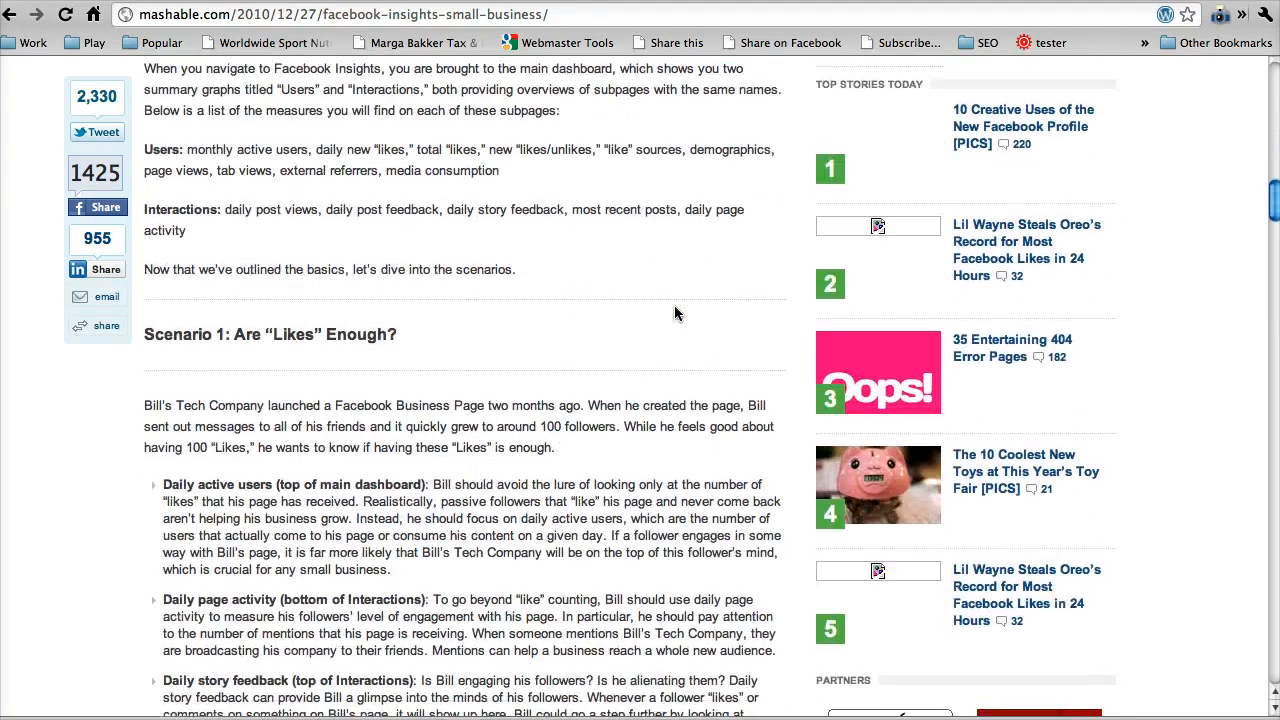
scroll("up", 3)
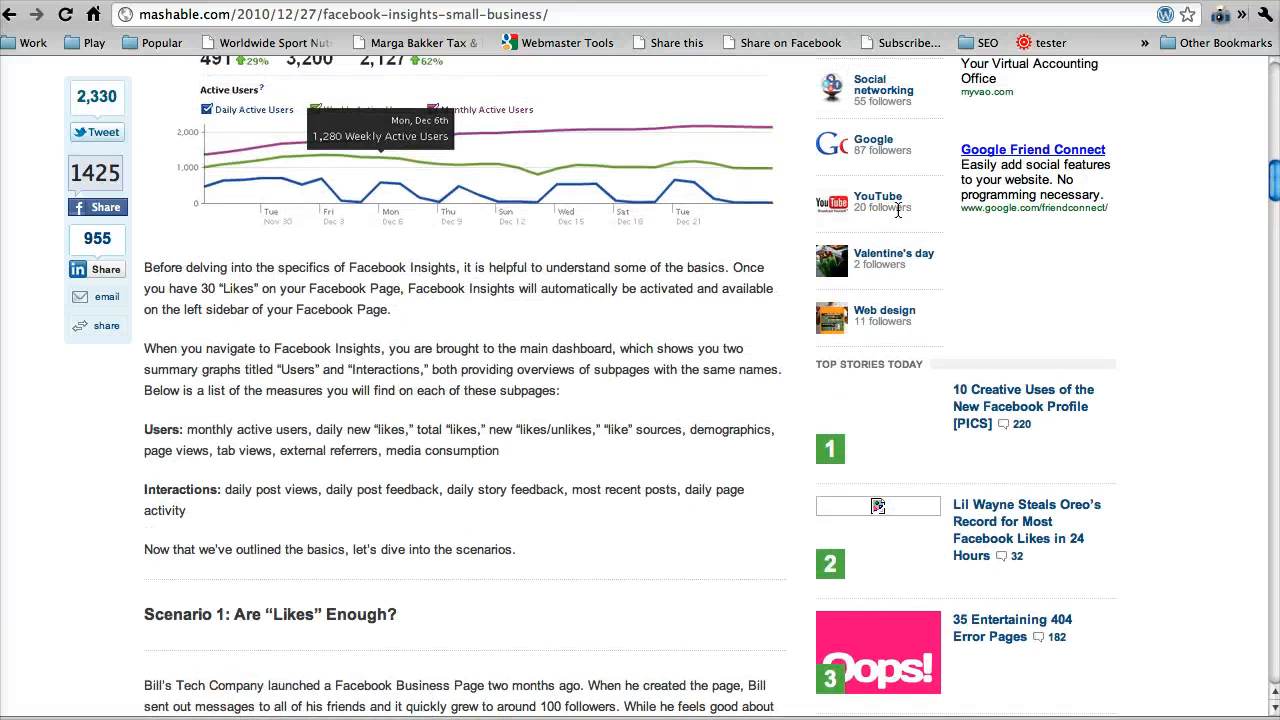
mouse_move(520, 368)
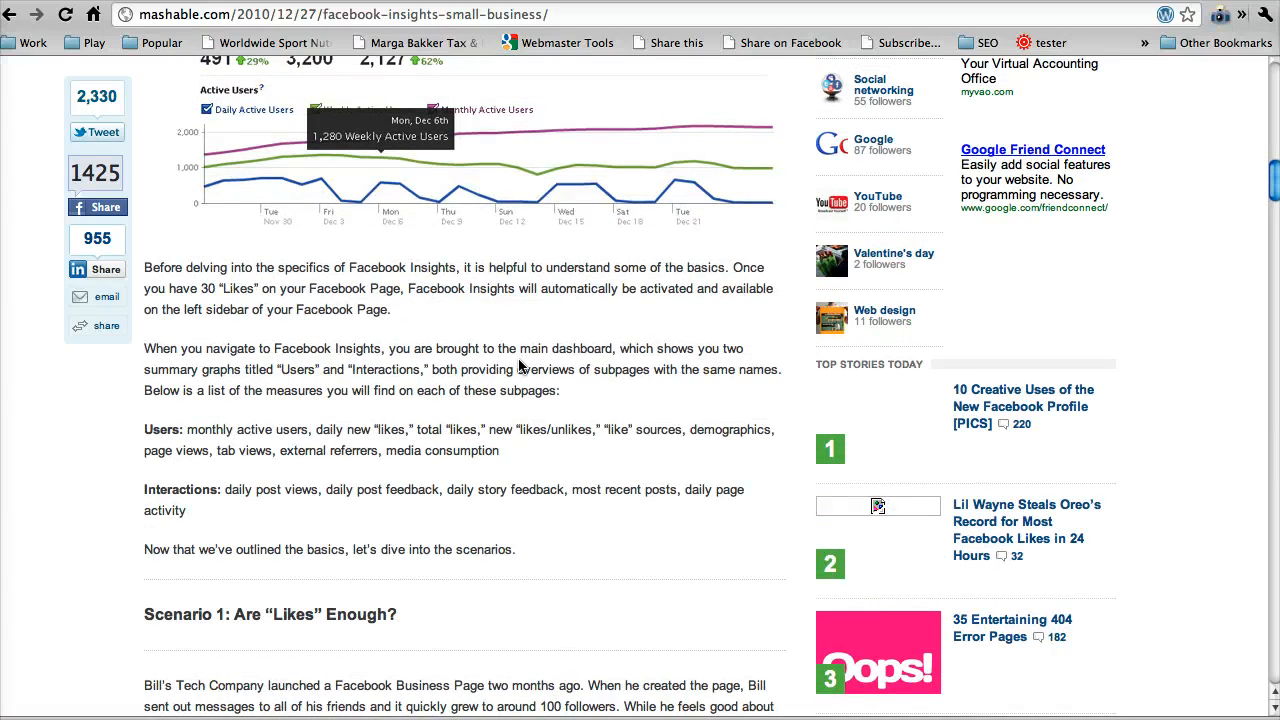
scroll("down", 3)
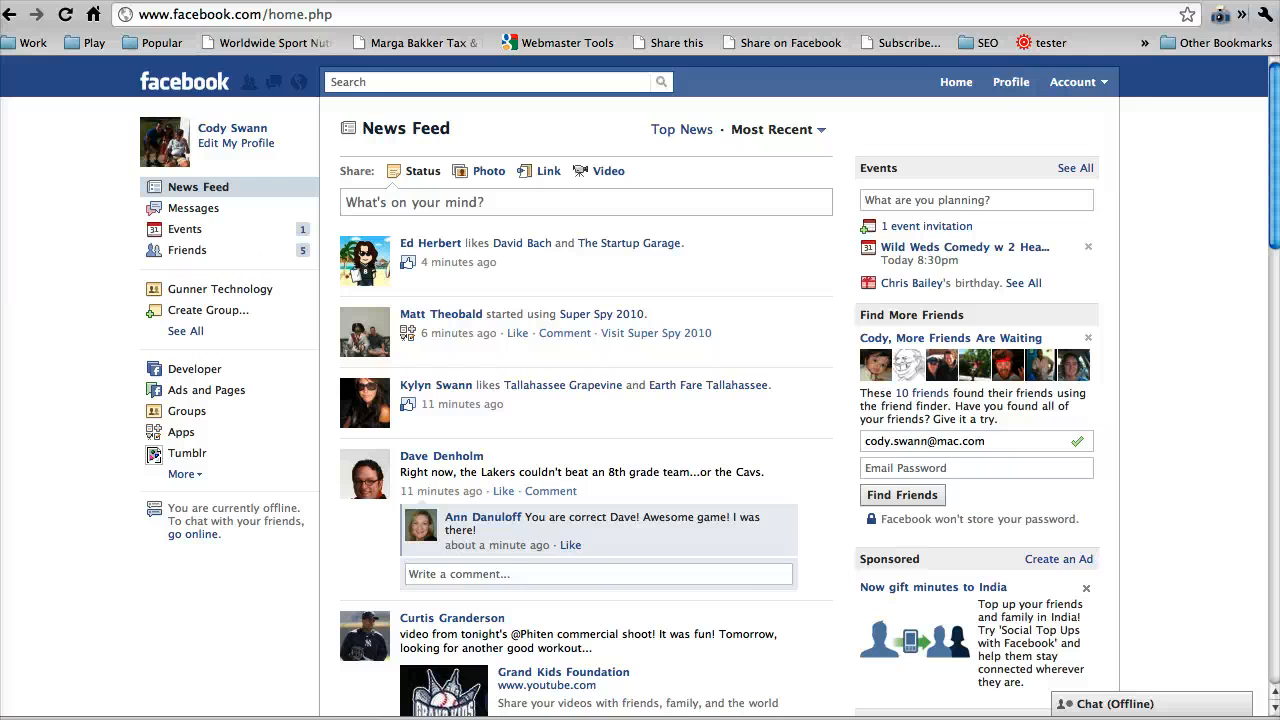
- Switch the account to use Facebook as the Orlando Hudson page
left_click(1076, 82)
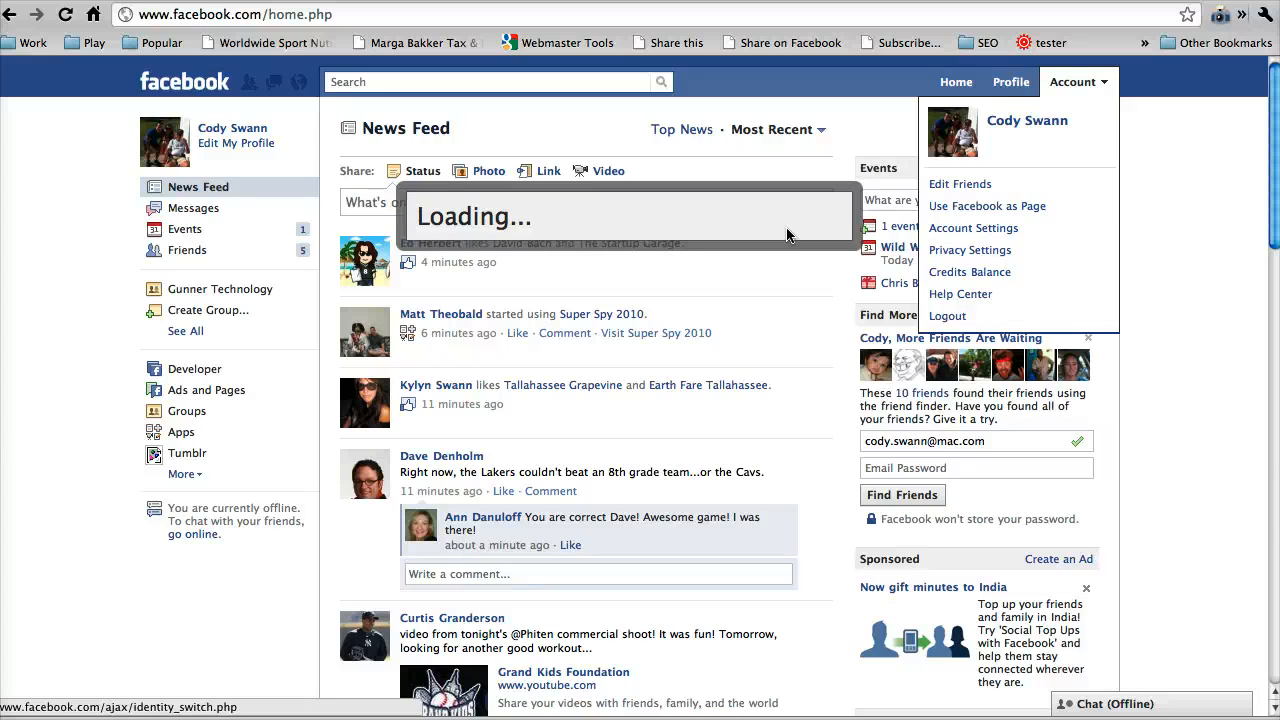
left_click(986, 204)
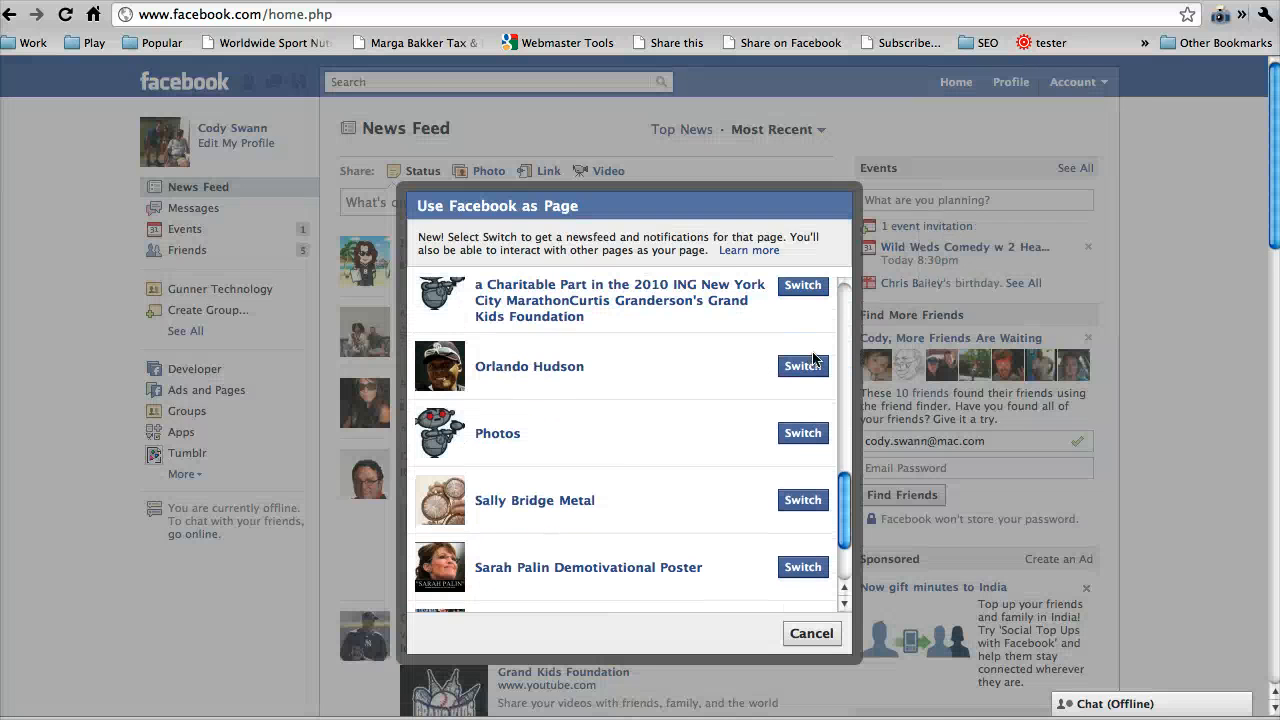
left_click(802, 366)
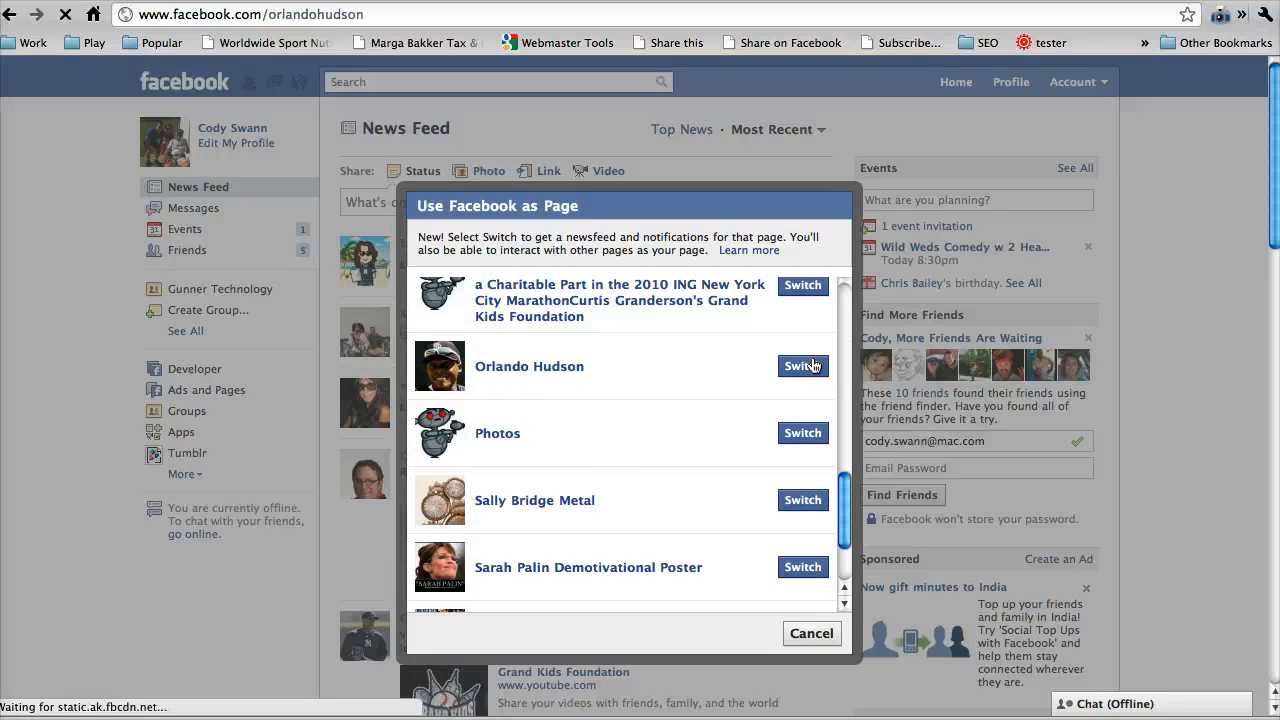
left_click(802, 366)
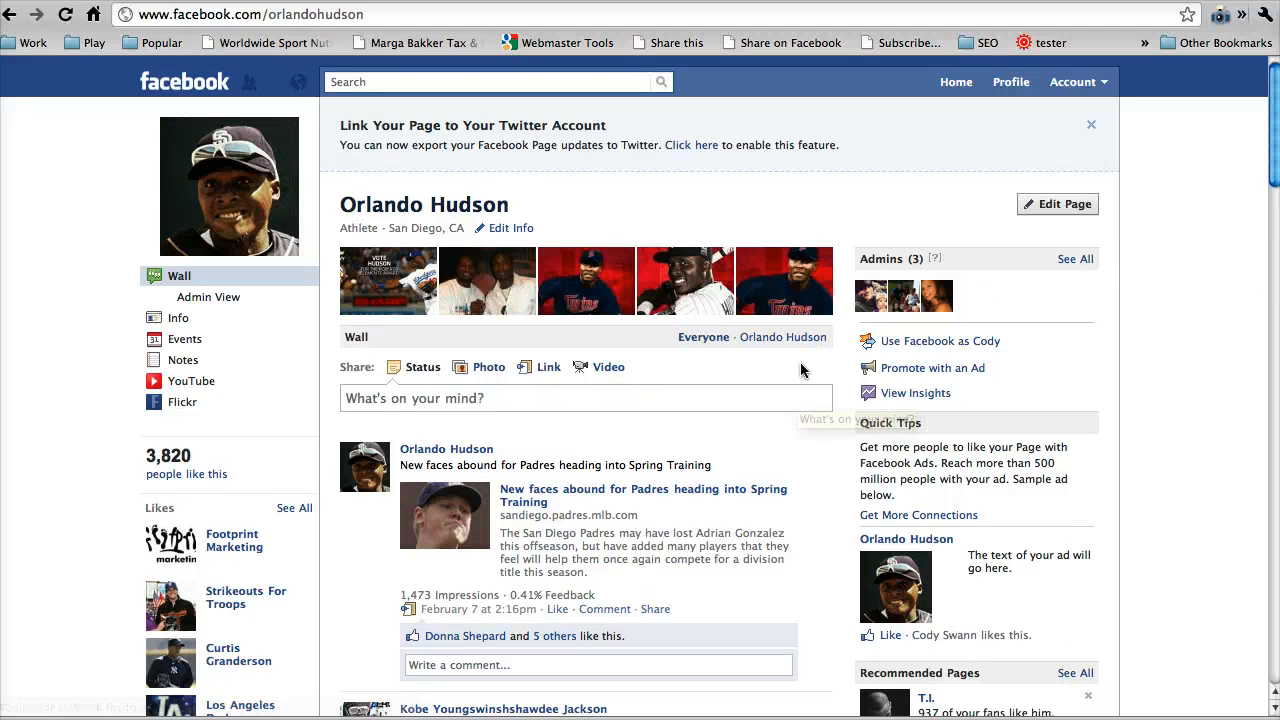
mouse_move(912, 400)
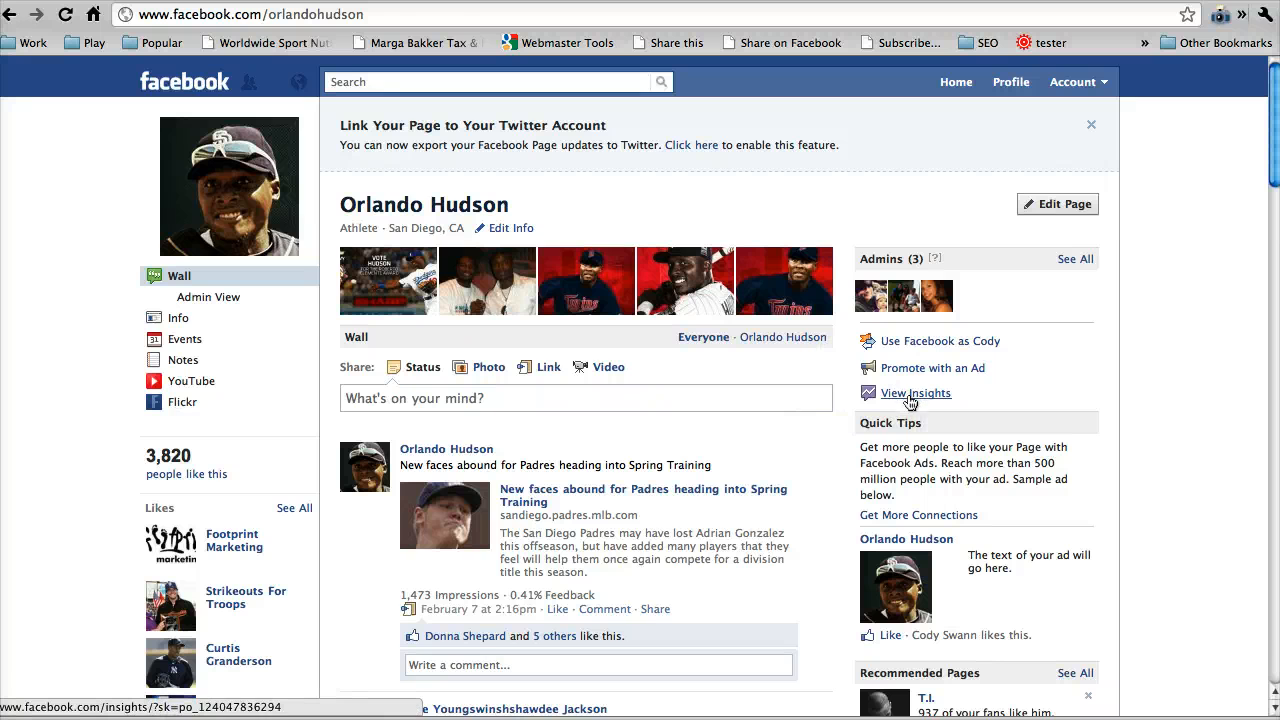
- Bring up the Orlando Hudson page's Insights overview with the Active Users chart
left_click(916, 392)
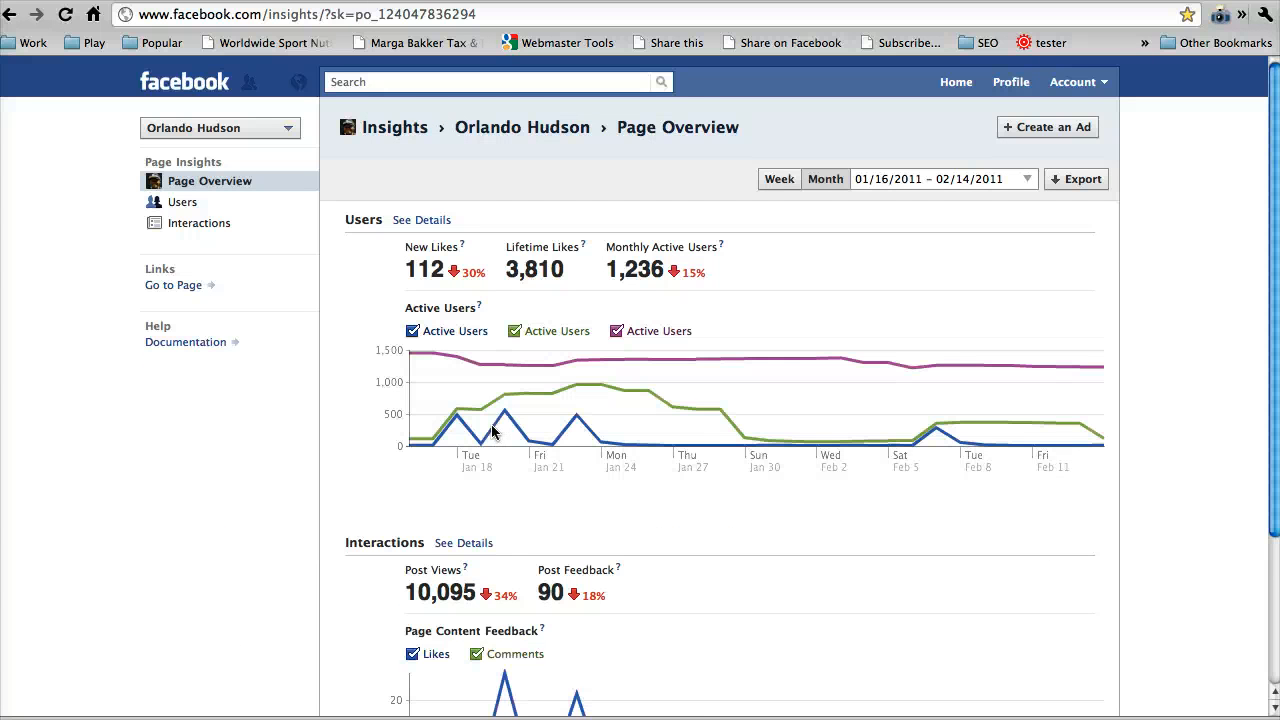
scroll("down", 3)
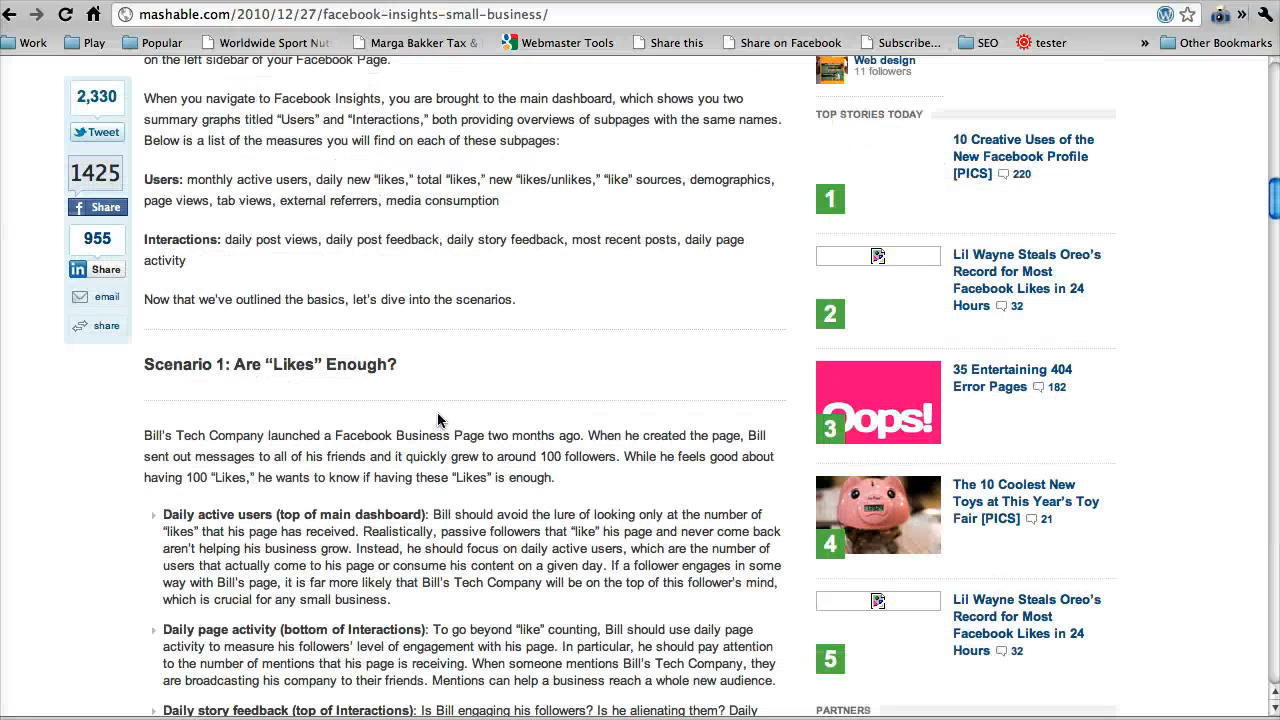
- Scroll the Mashable article through Scenario 1 about Bill's Tech Company and its 100 likes
scroll("down", 3)
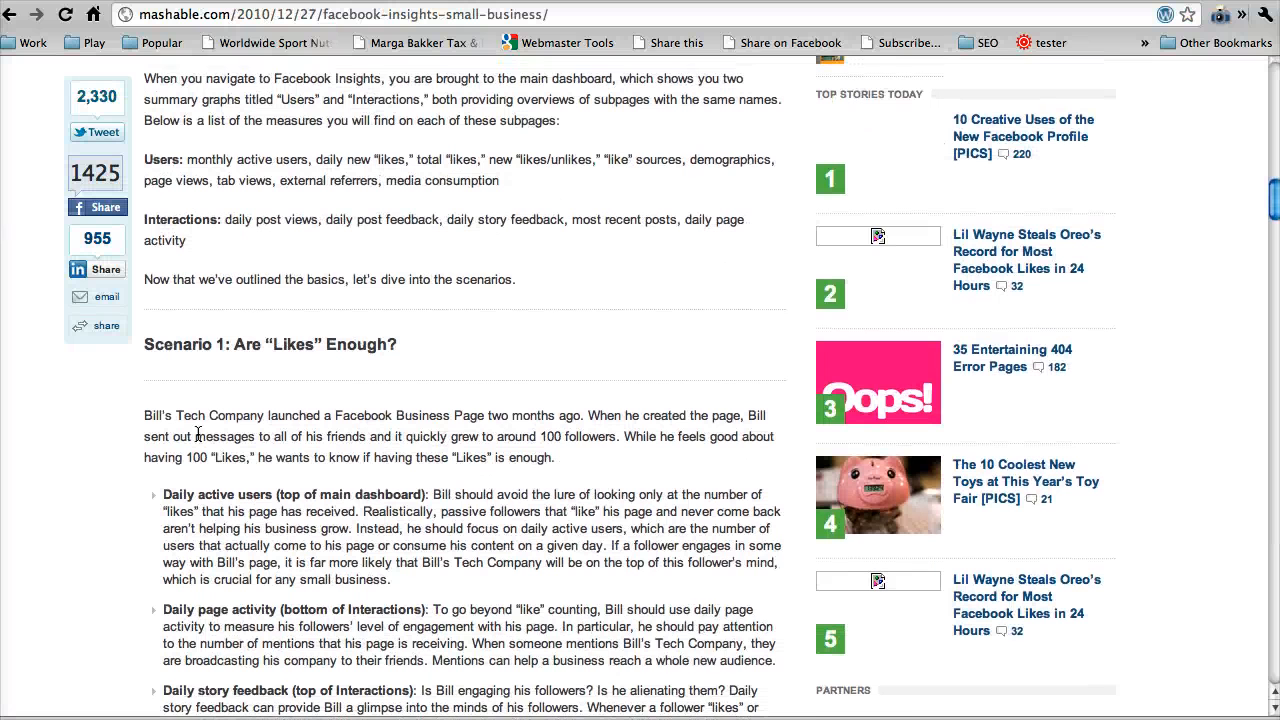
scroll("down", 3)
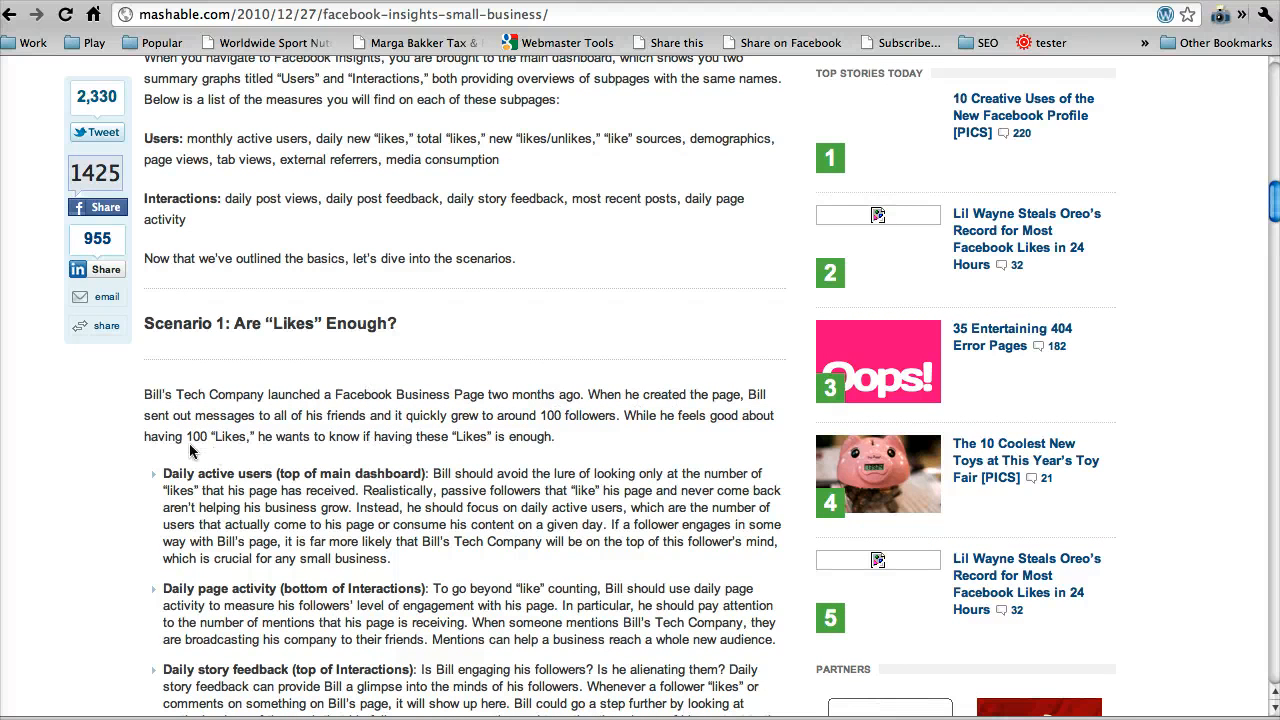
mouse_move(584, 402)
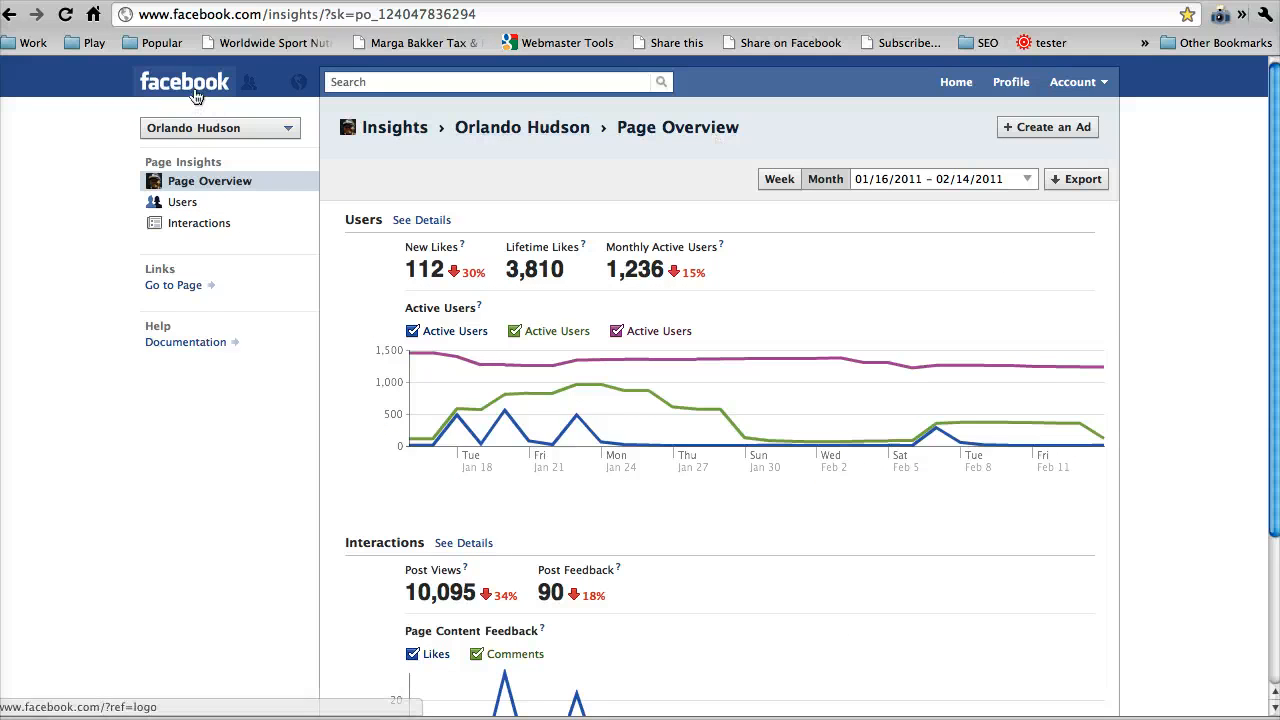
- Return to the Orlando Hudson page wall and scroll to its recent posts
left_click(190, 82)
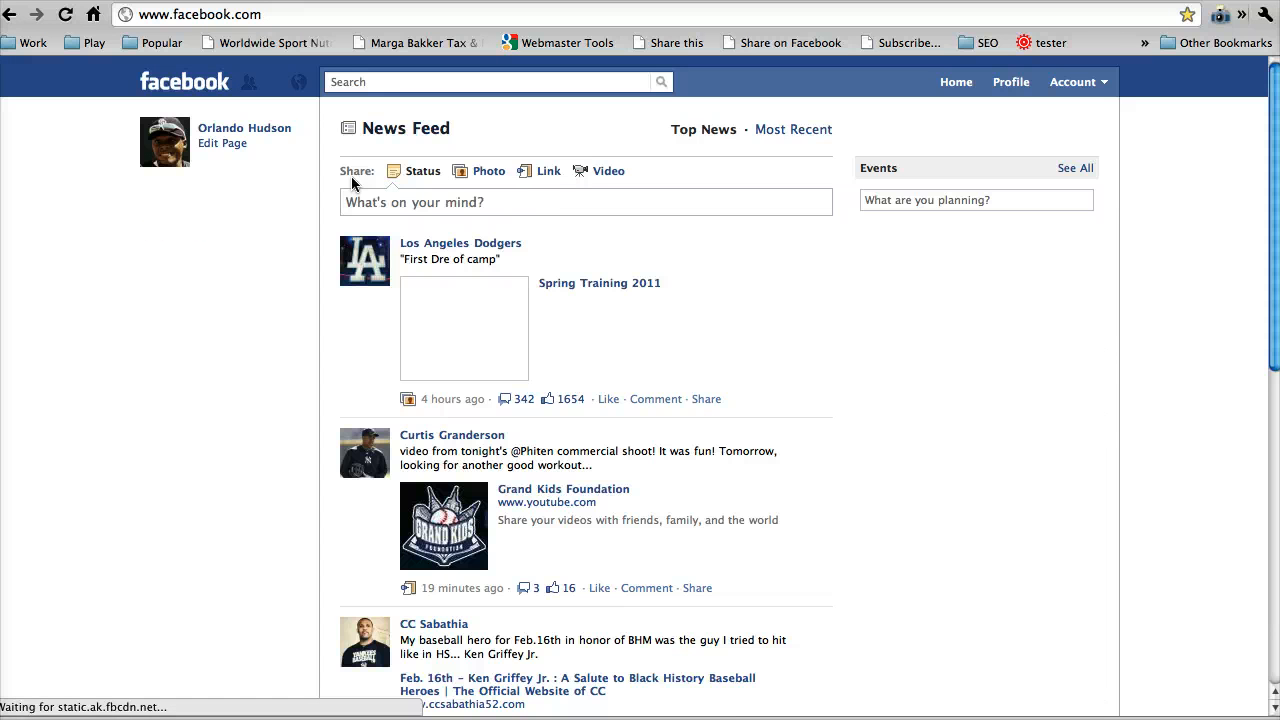
left_click(244, 128)
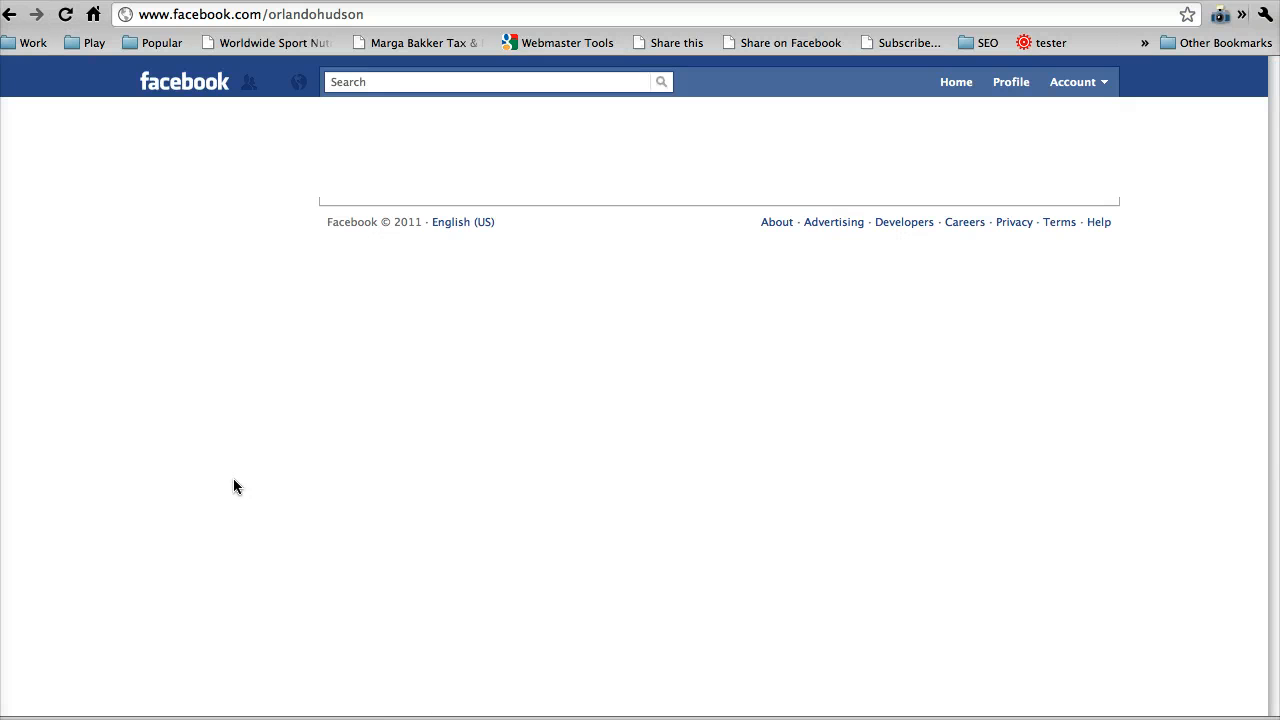
mouse_move(232, 484)
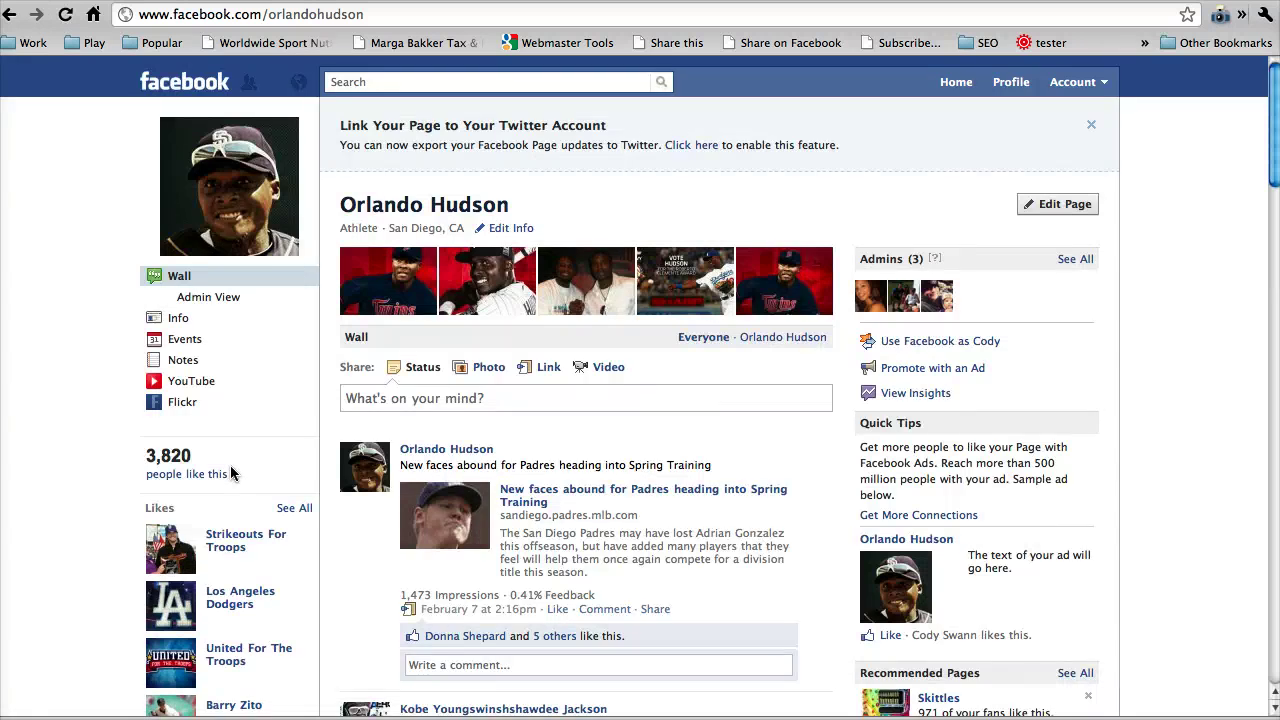
scroll("down", 3)
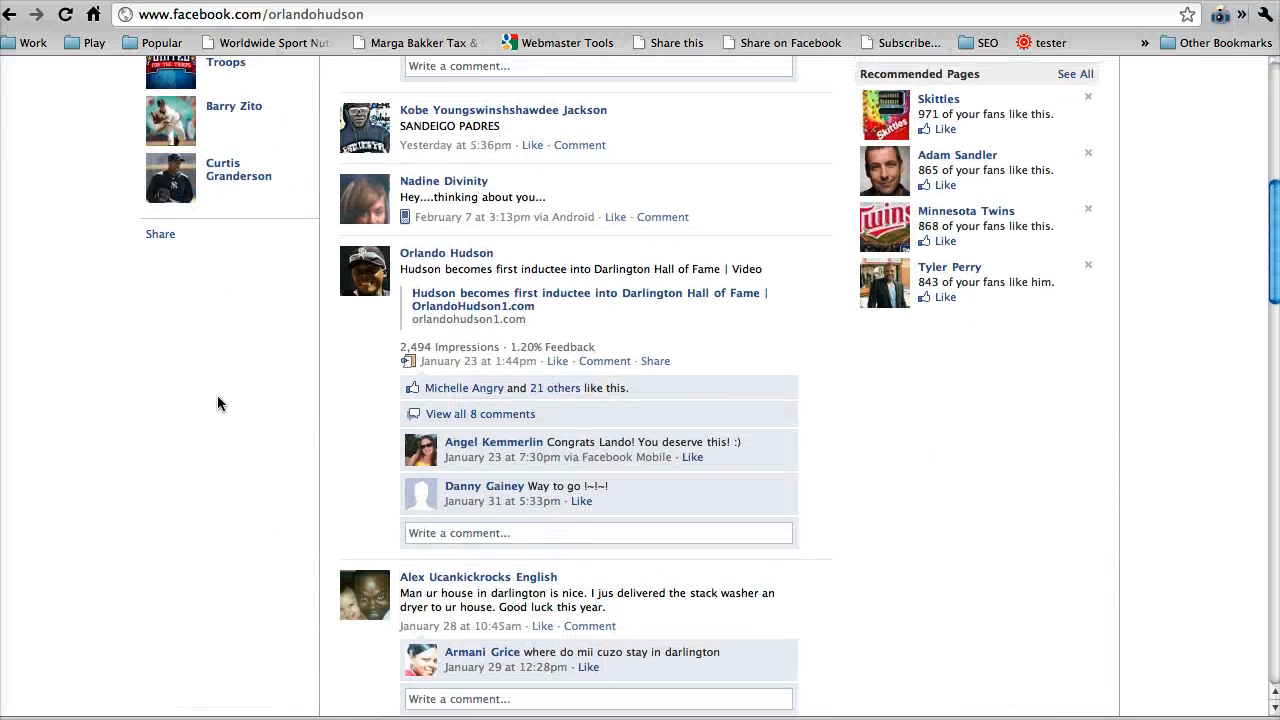
left_click(160, 234)
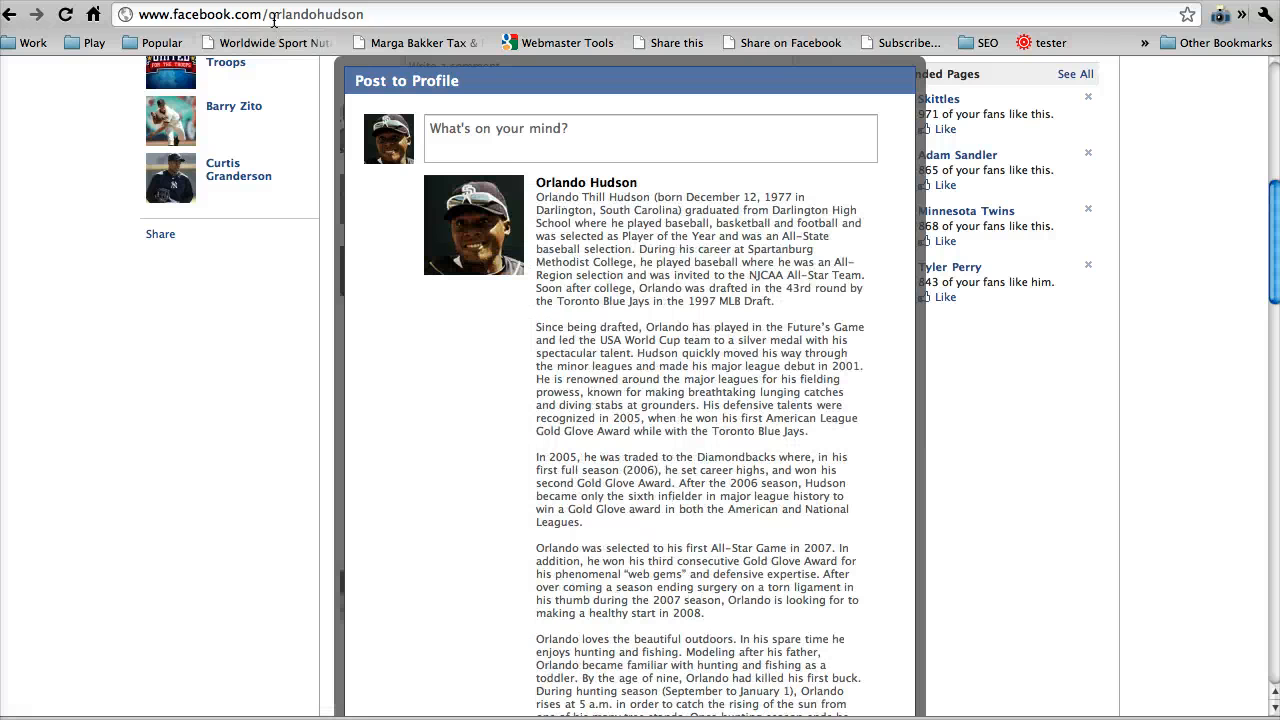
scroll("down", 3)
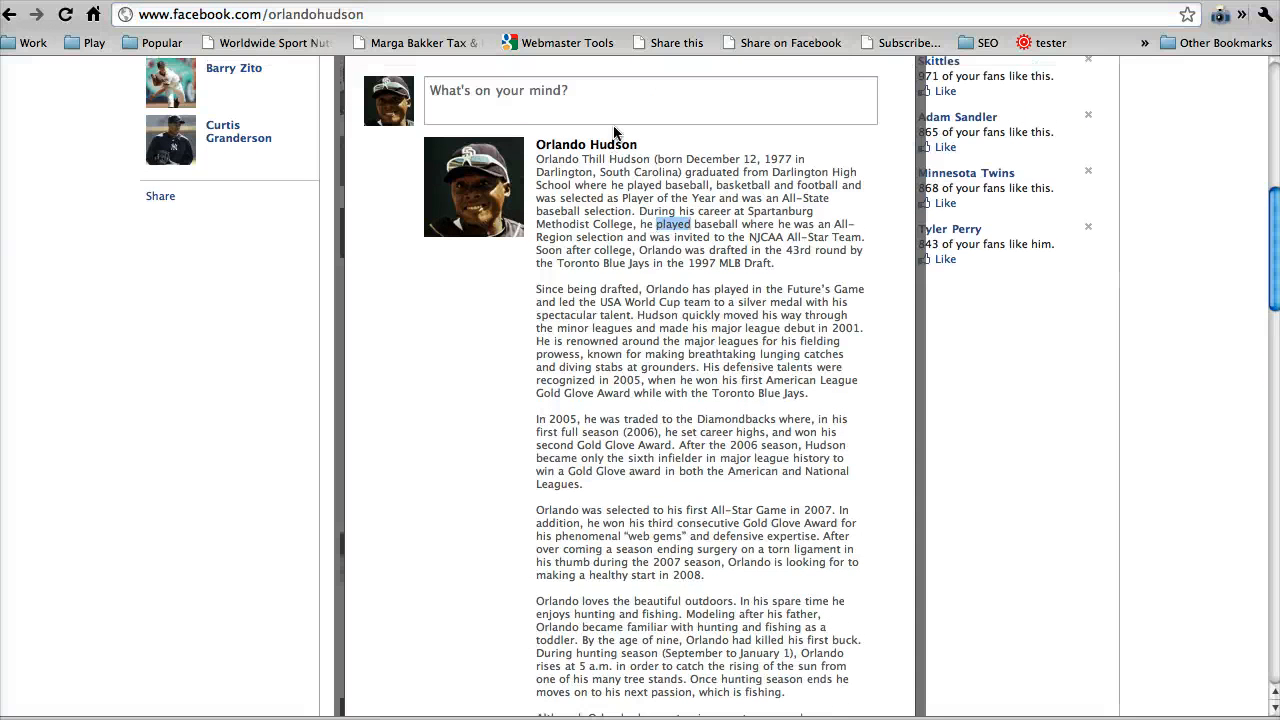
left_click(650, 100)
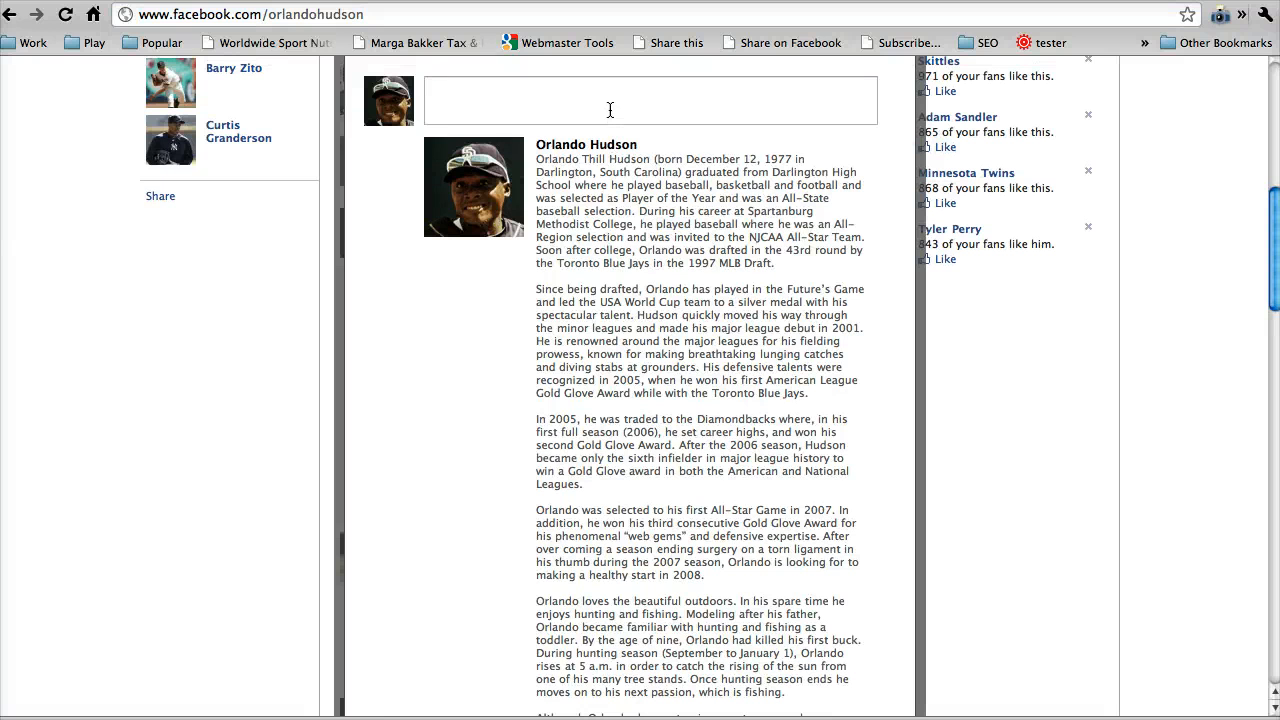
type("Hey guy")
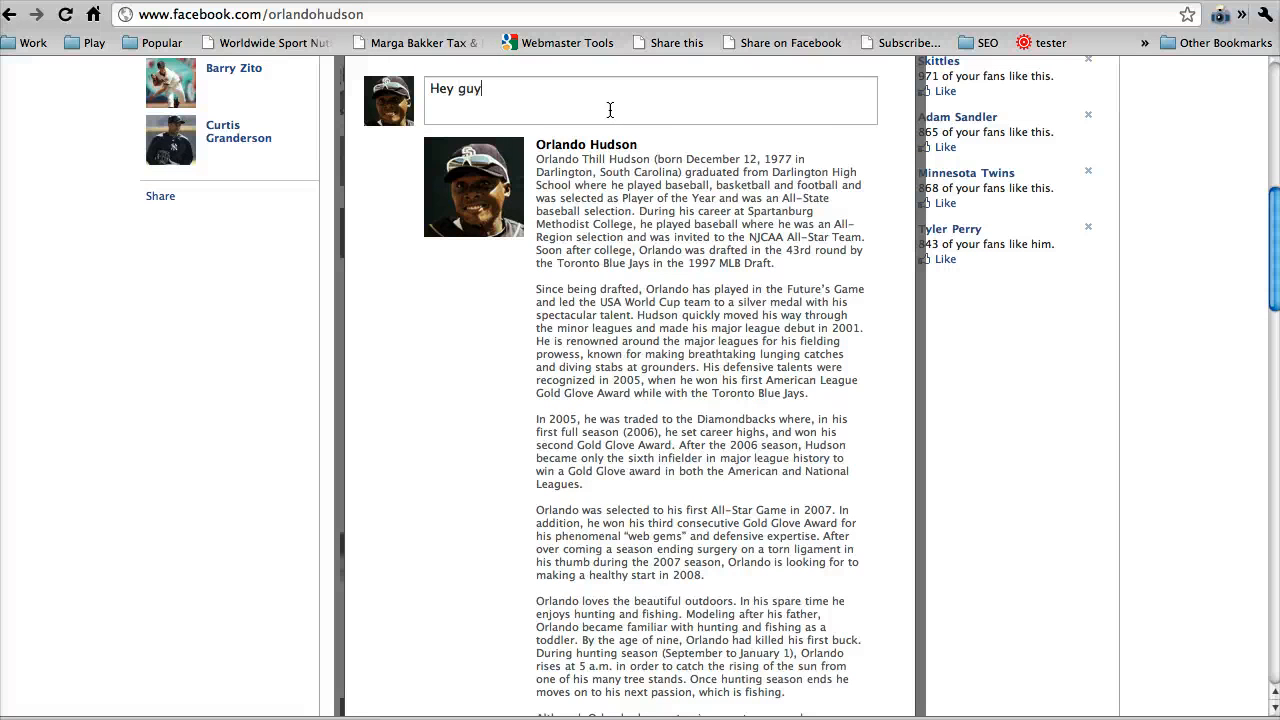
type("s, just launched a new F")
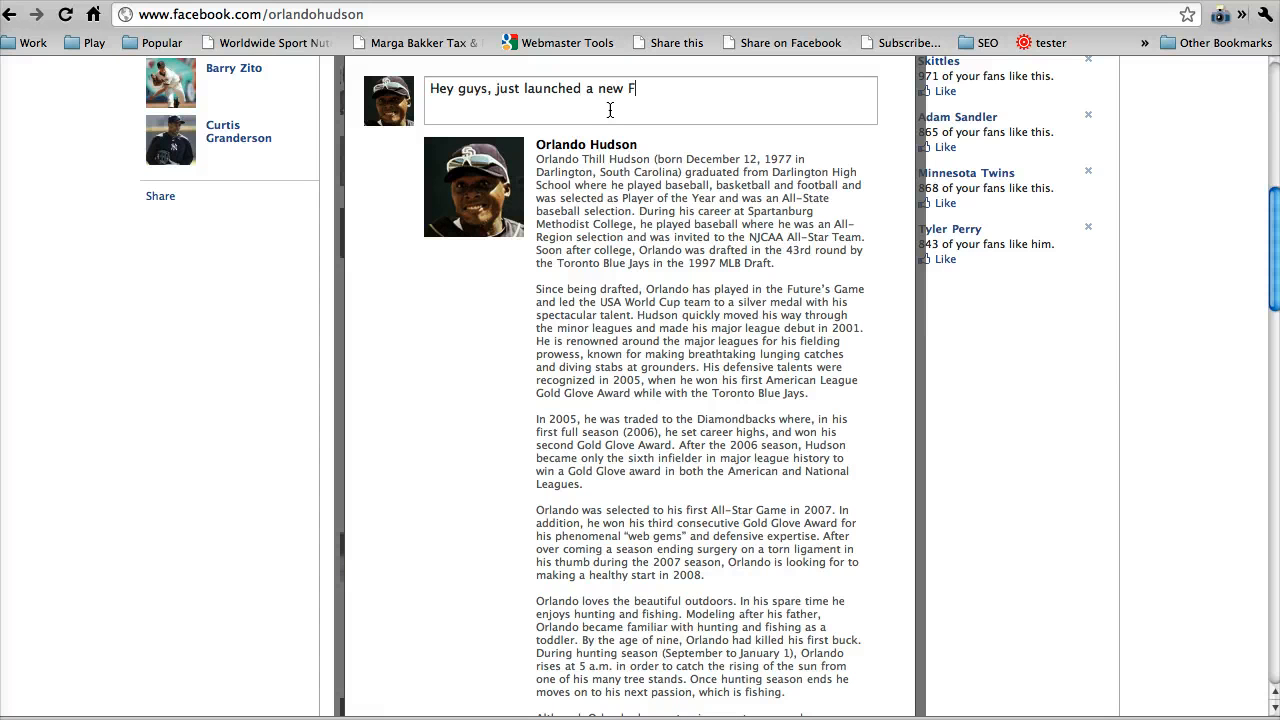
type("usiness")
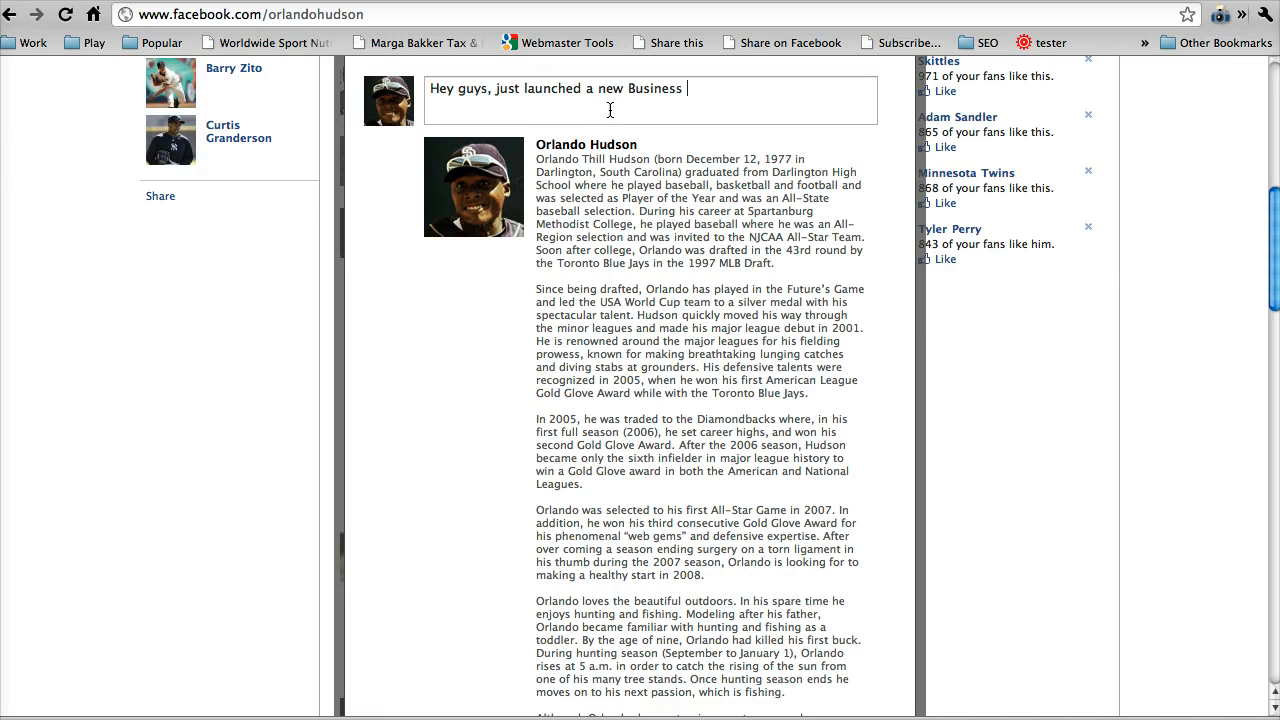
type("Page, come j")
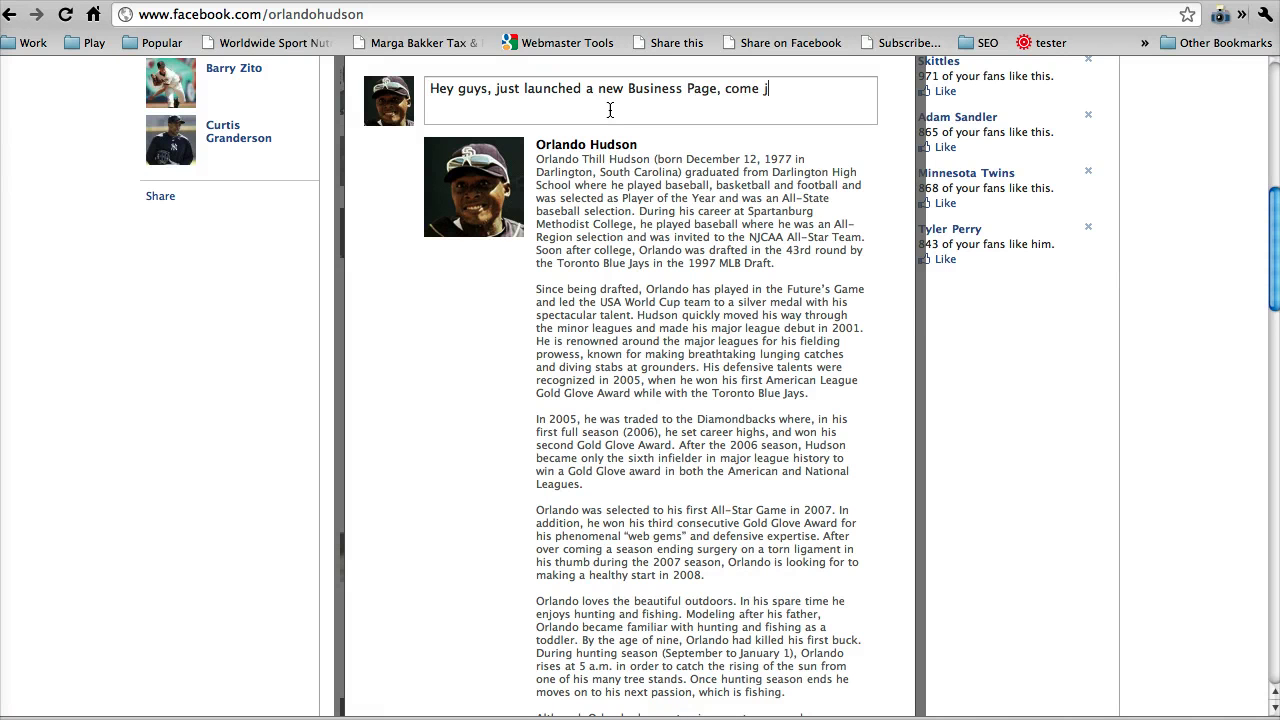
type("check it")
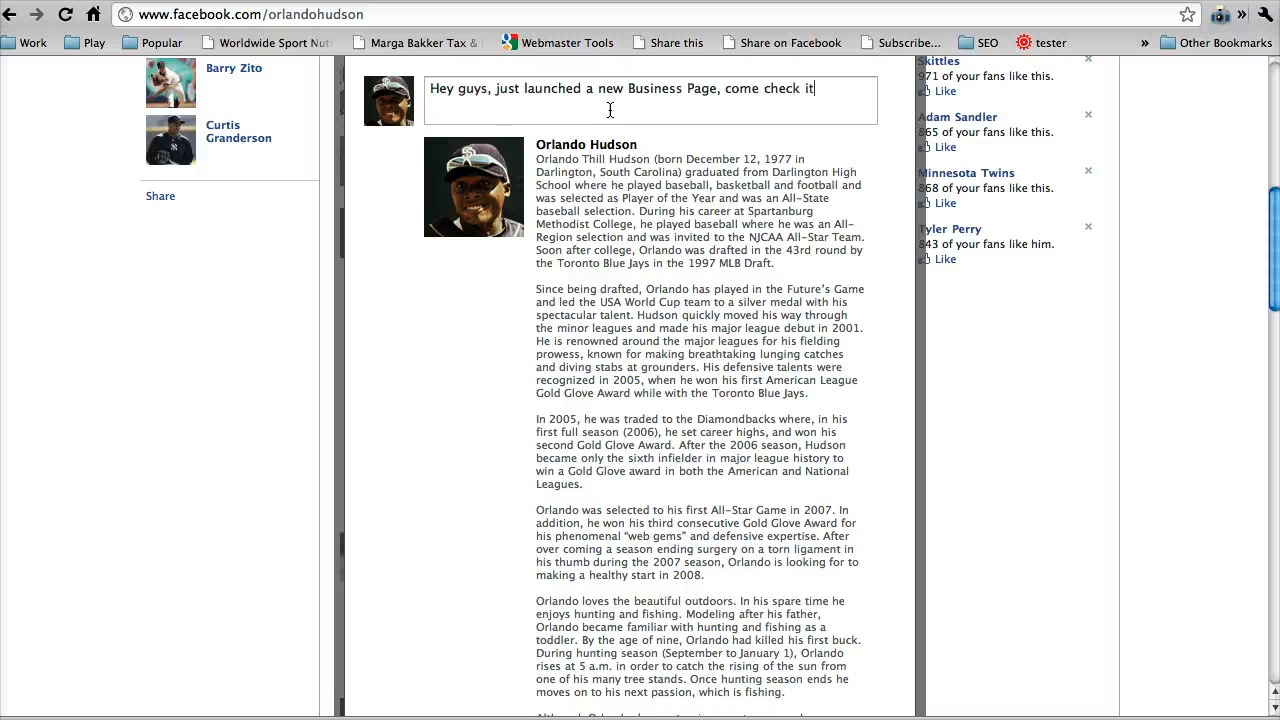
type("out here: http://www.facebook.com/orlandohudson")
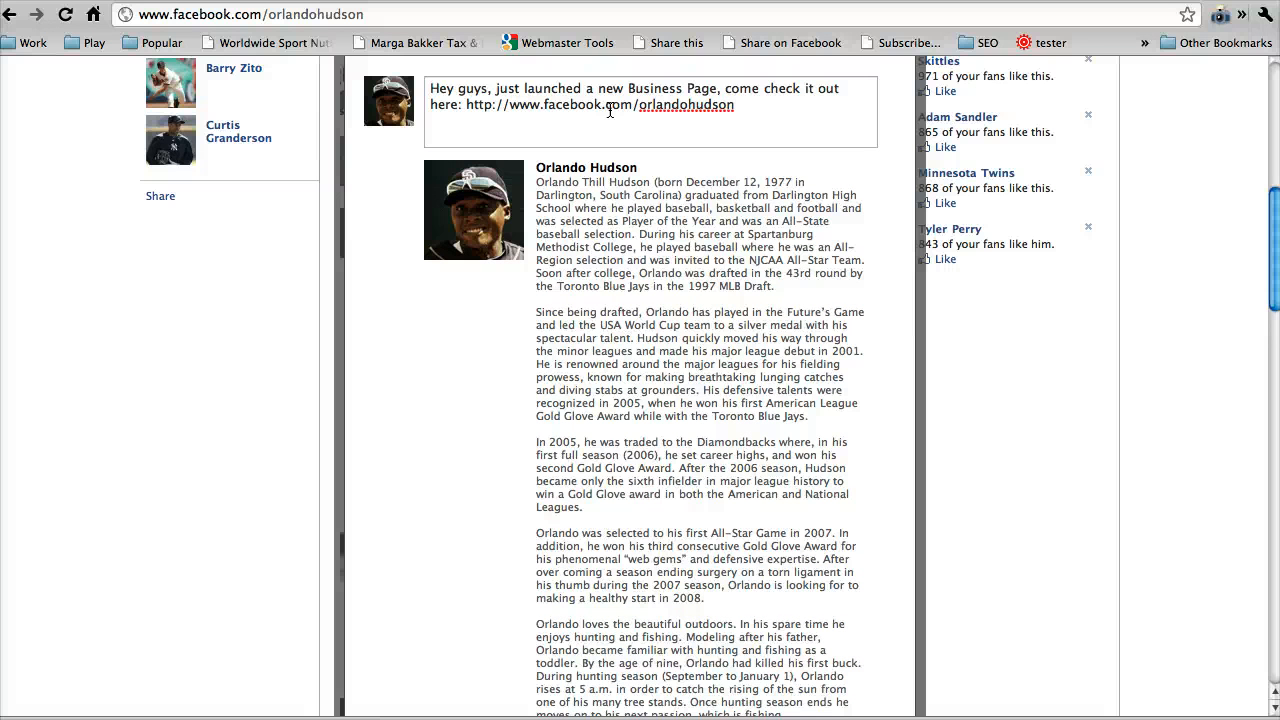
- Add 'make sure you click the "Like" when you visit' to the message and share the post
type("MAKE SURE")
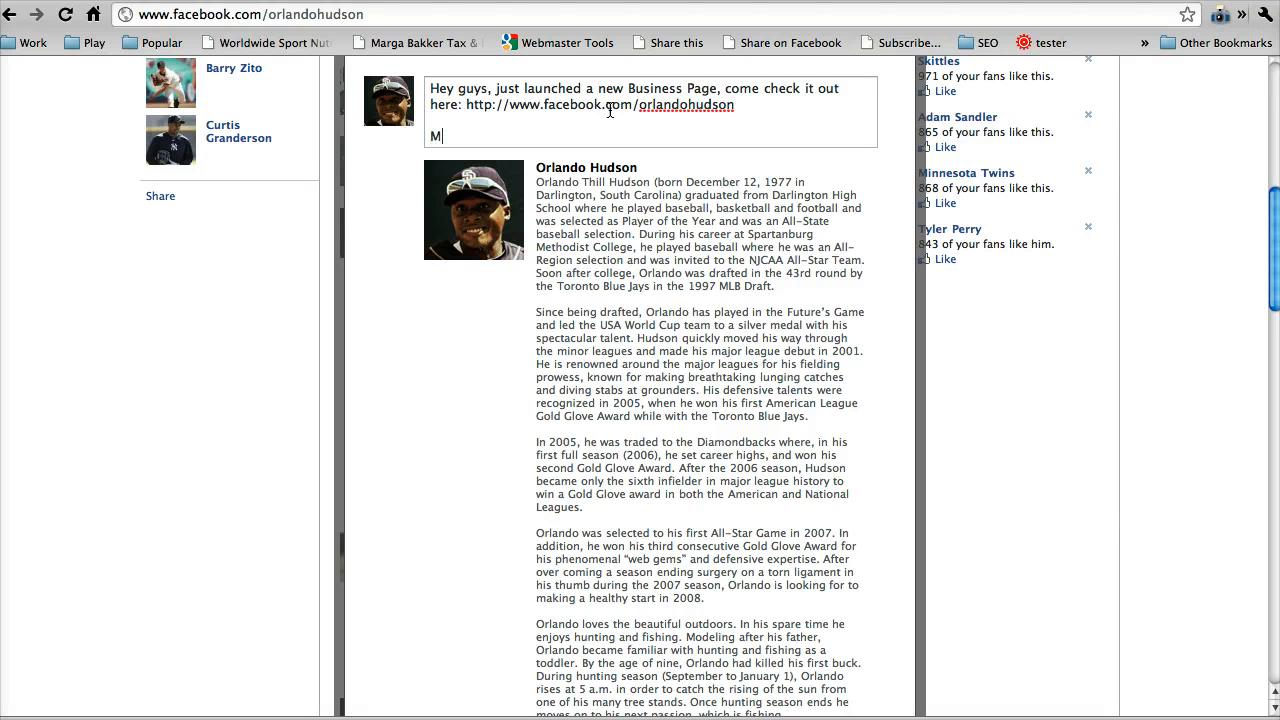
type("ake sure")
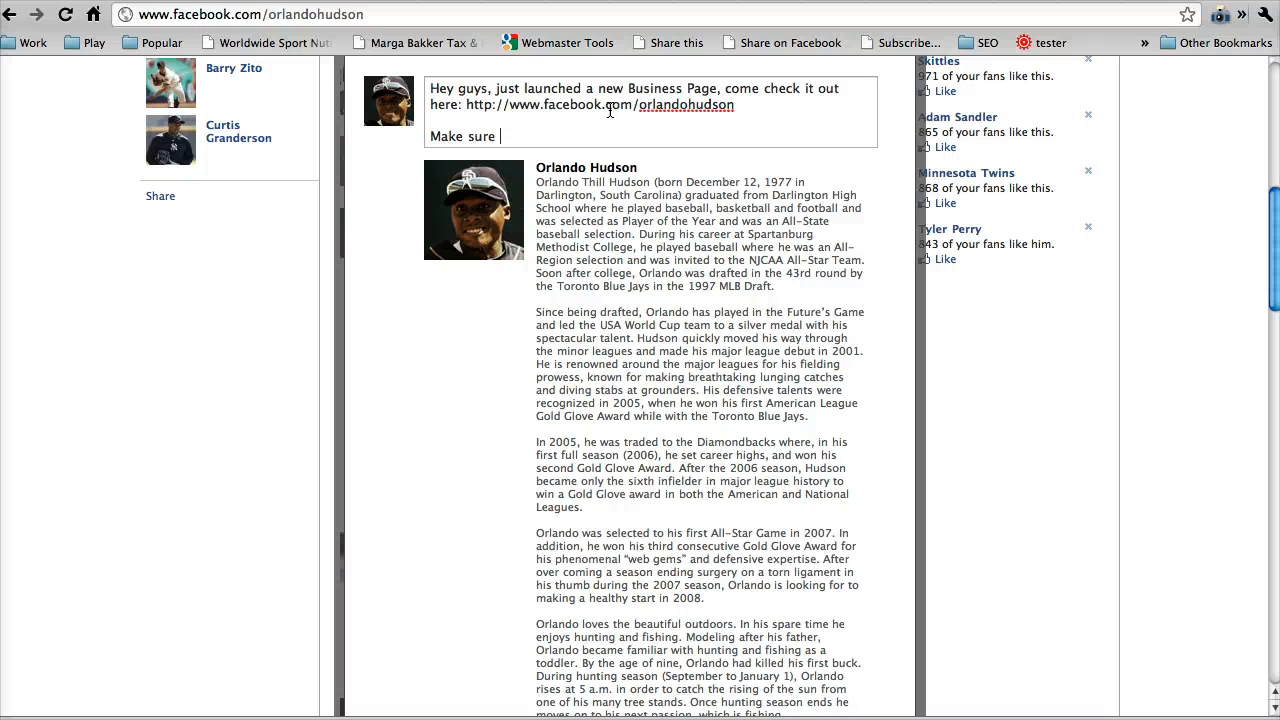
type("you click the")
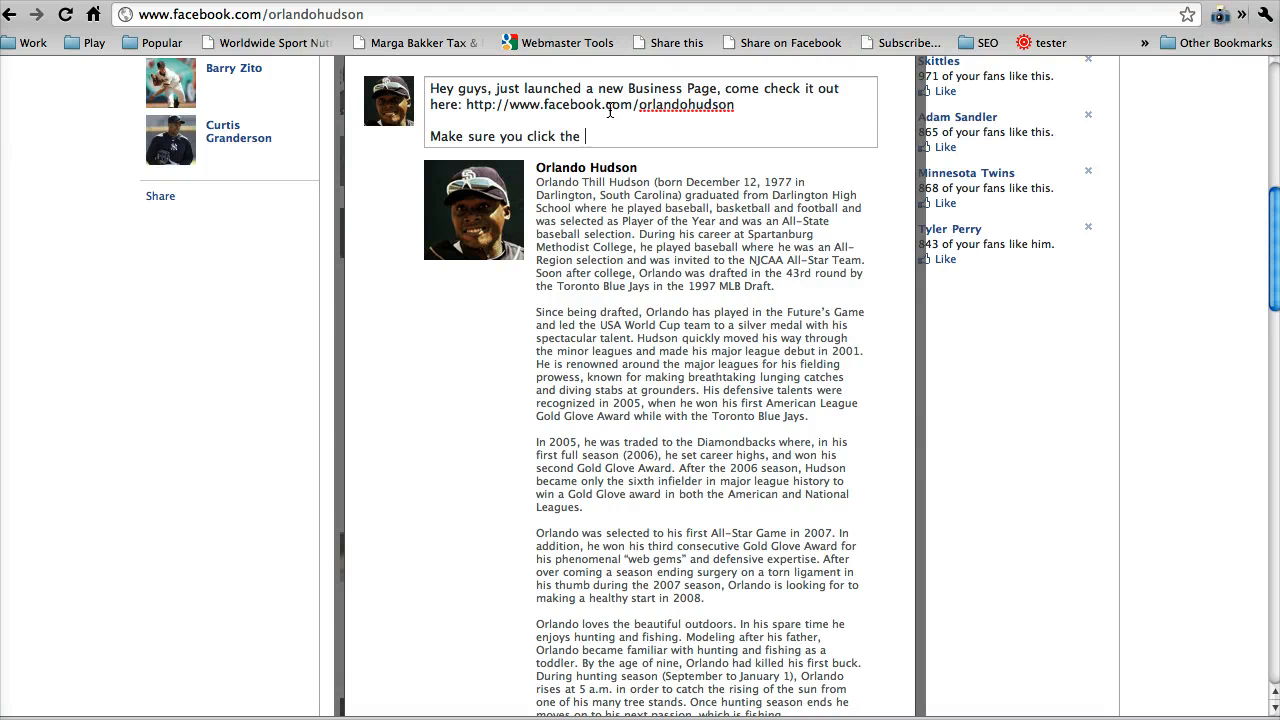
type("\"Like\" button at the top")
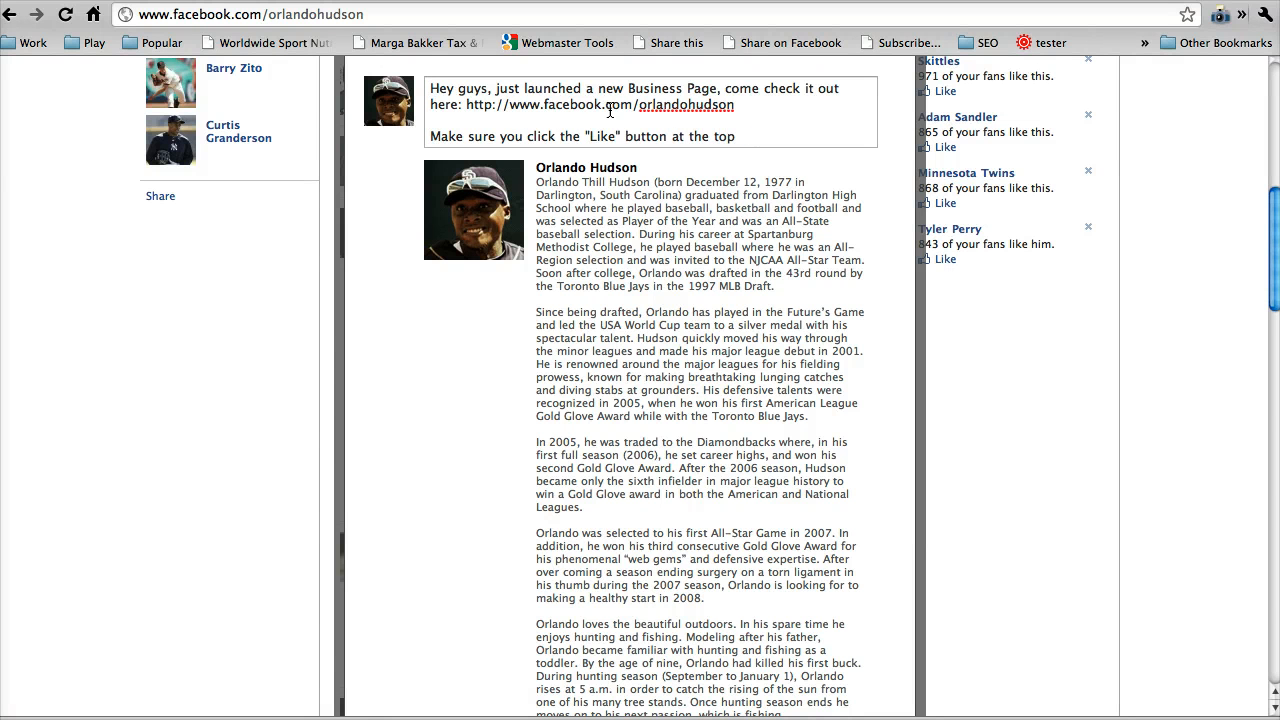
type("when you visit!")
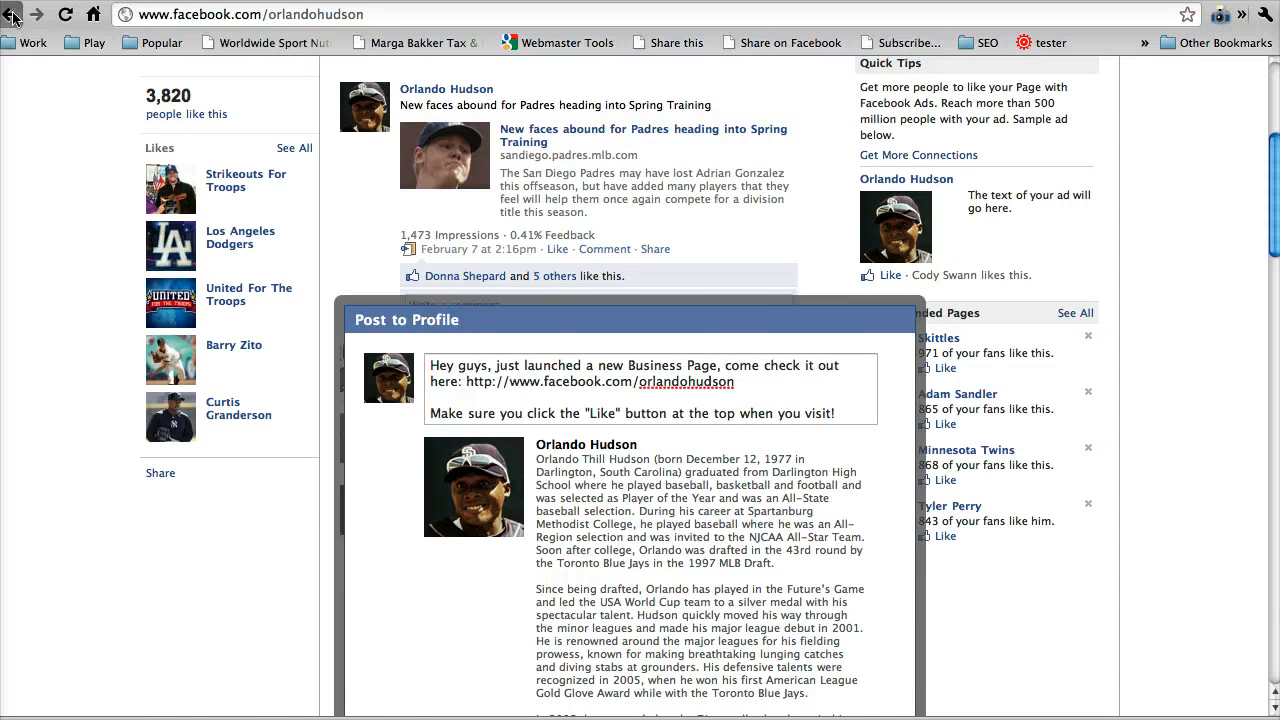
left_click(12, 20)
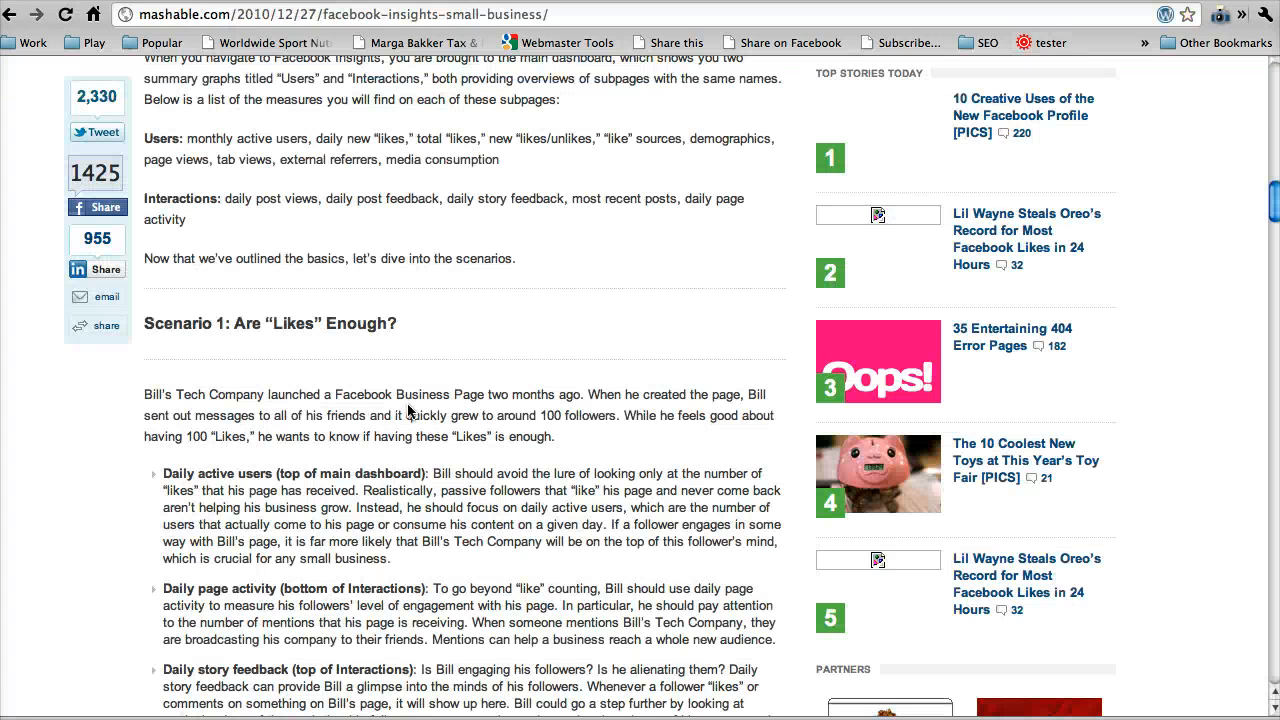
- Scroll the Mashable article down to 'Scenario 1: Are Likes Enough?'
scroll("down", 3)
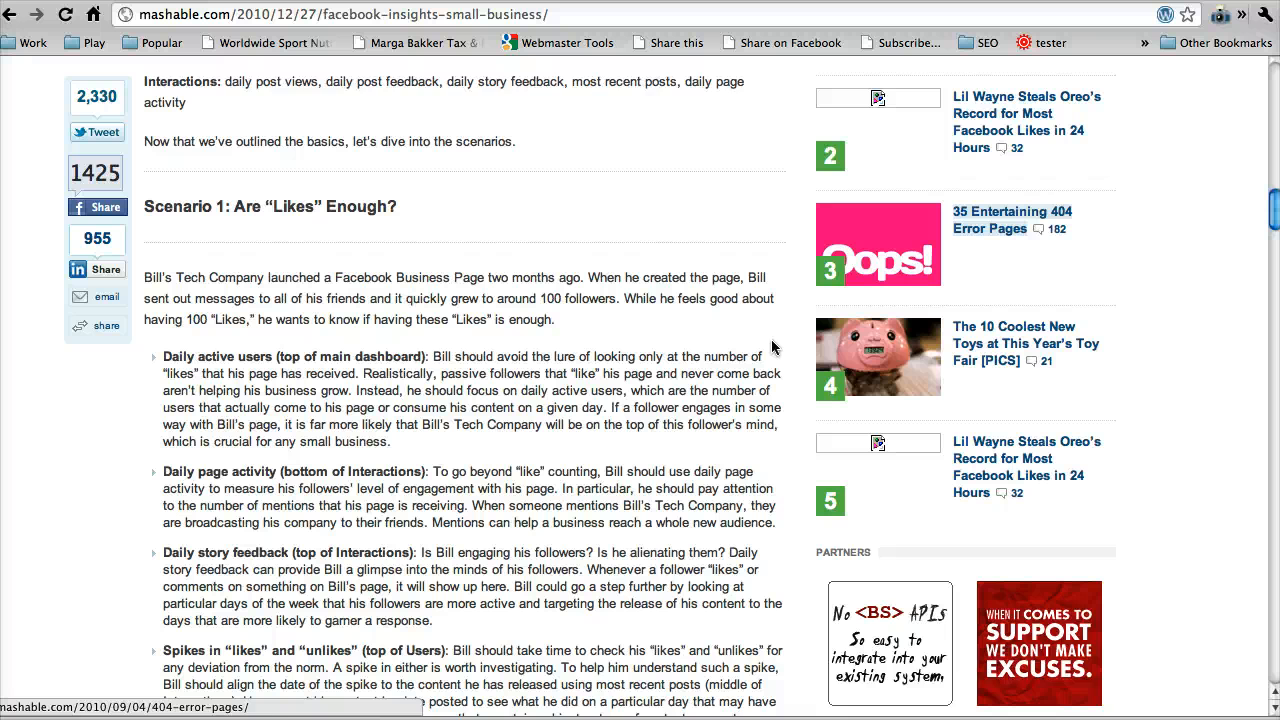
scroll("down", 3)
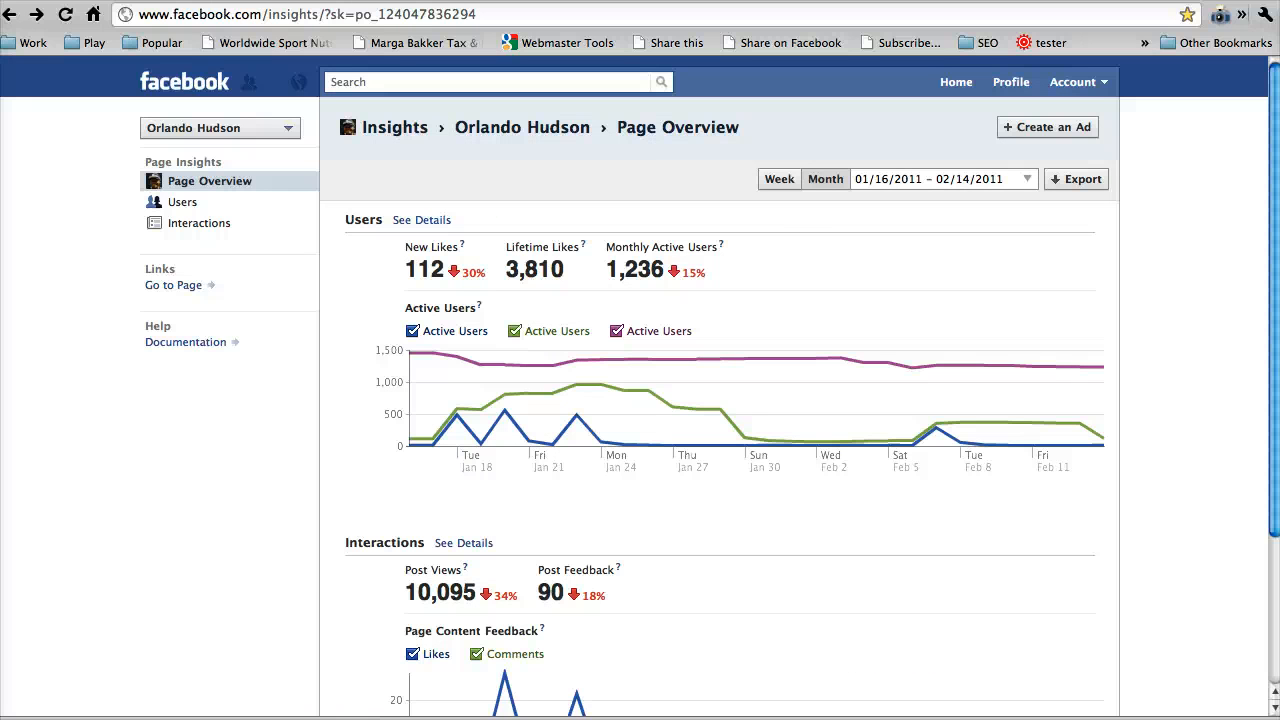
mouse_move(1048, 82)
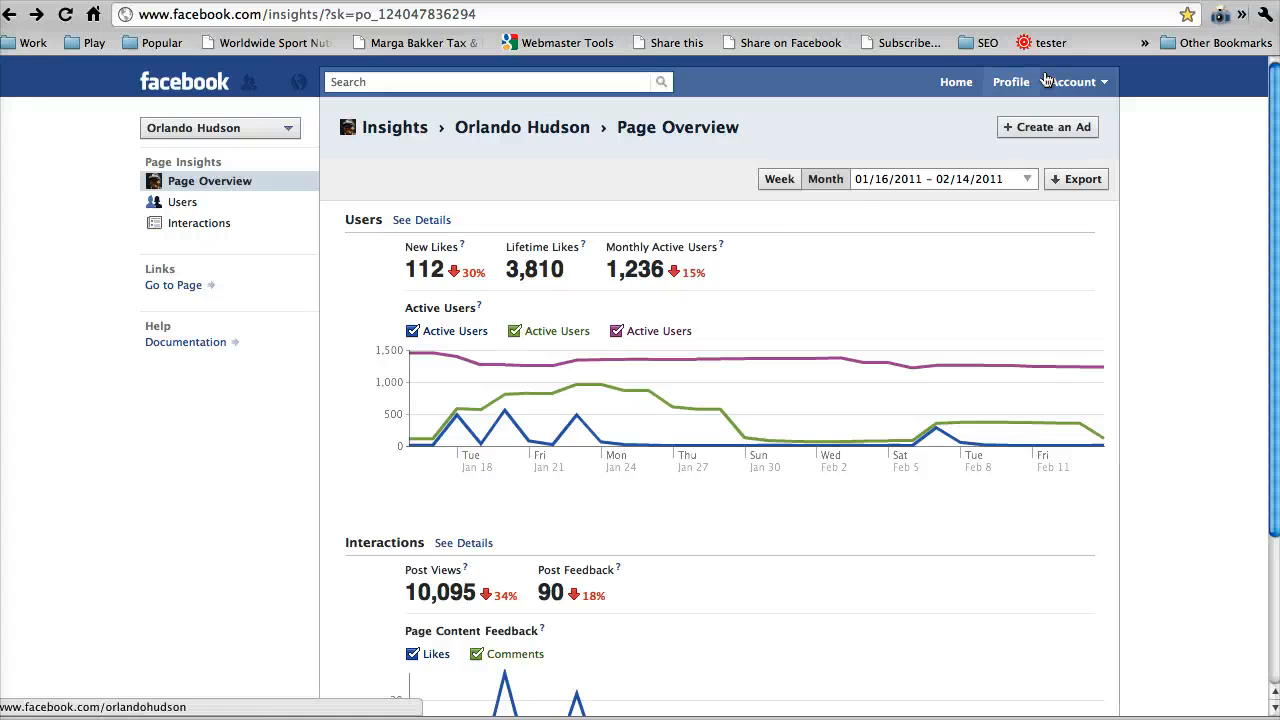
- Scroll the Insights overview down past the Active Users chart to post views and feedback
scroll("down", 3)
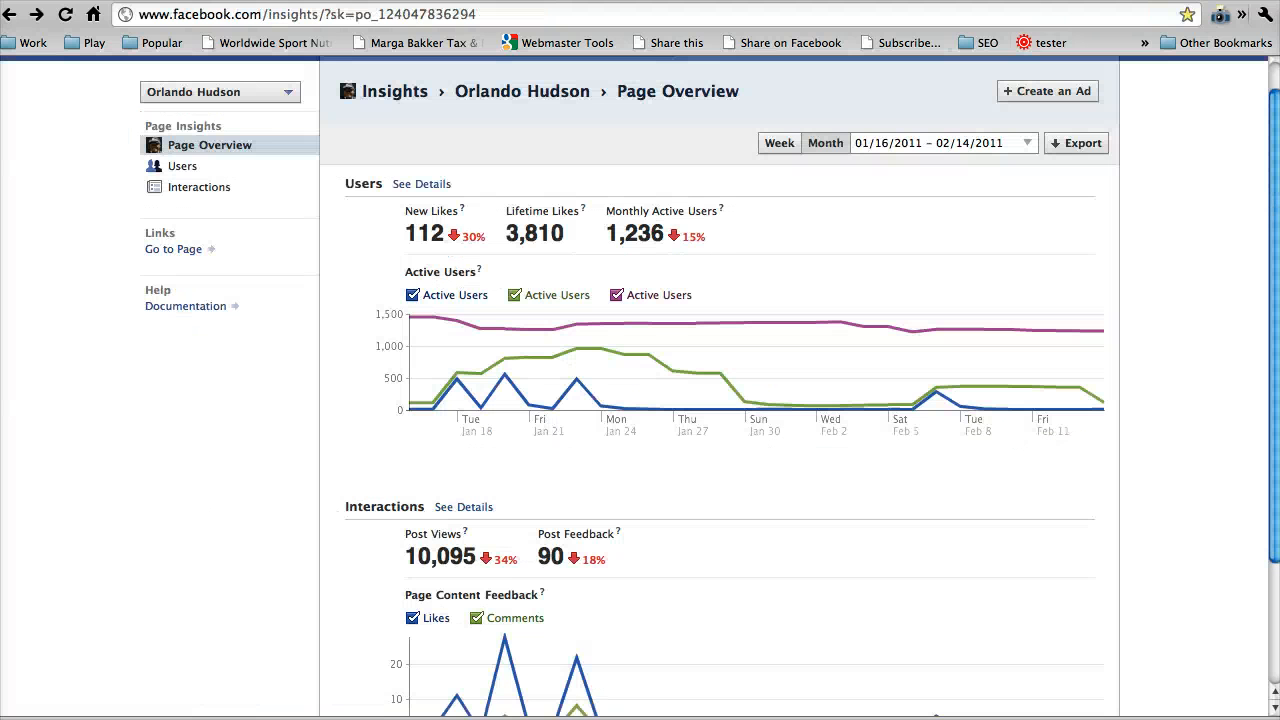
mouse_move(550, 258)
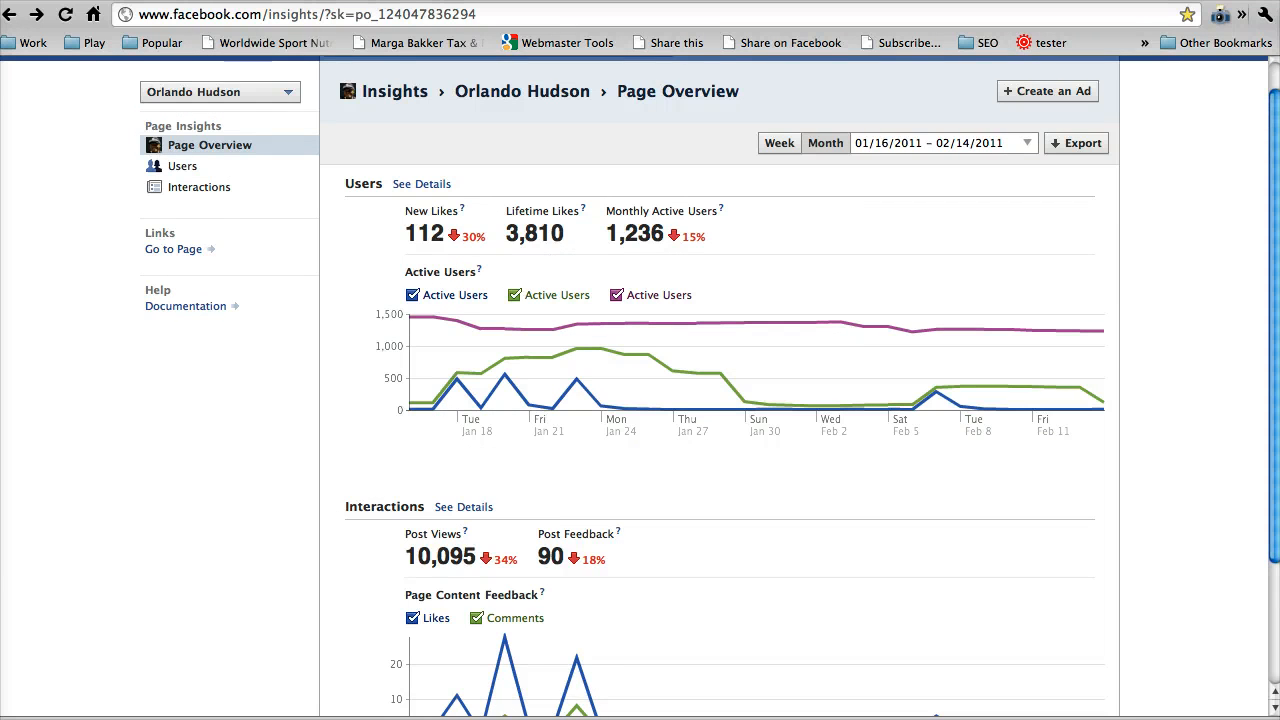
scroll("down", 3)
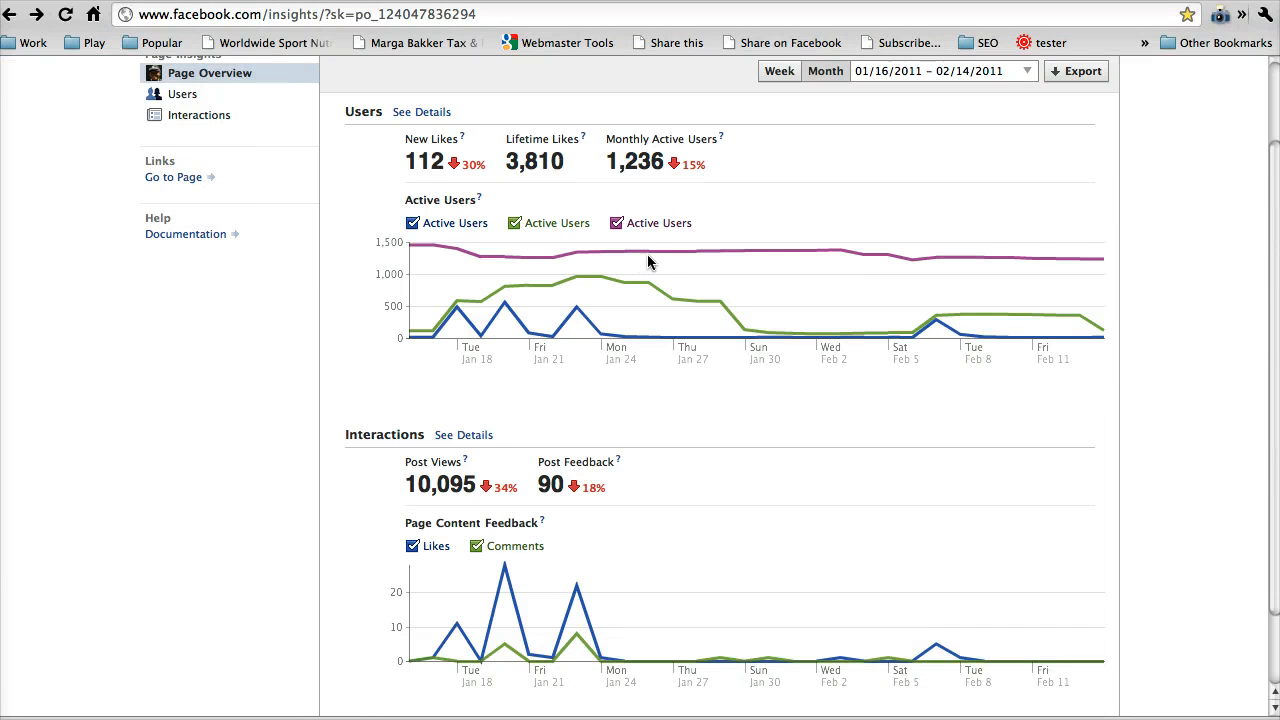
mouse_move(728, 270)
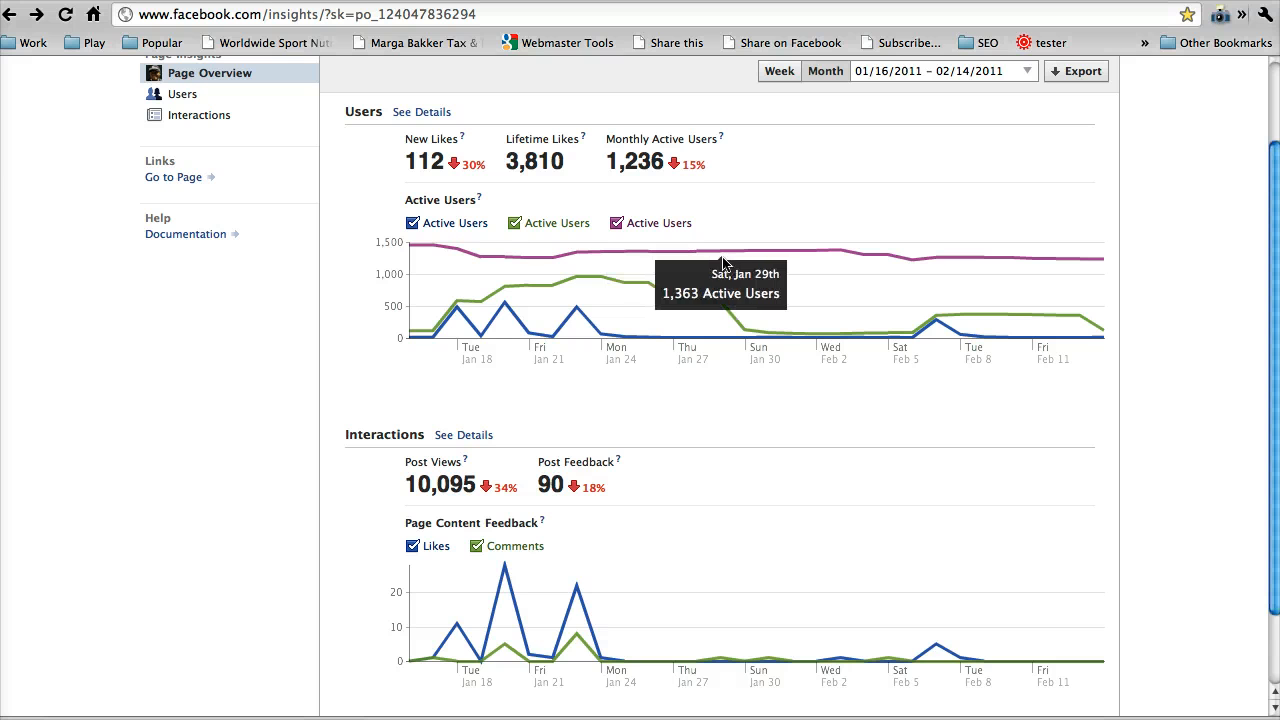
mouse_move(756, 252)
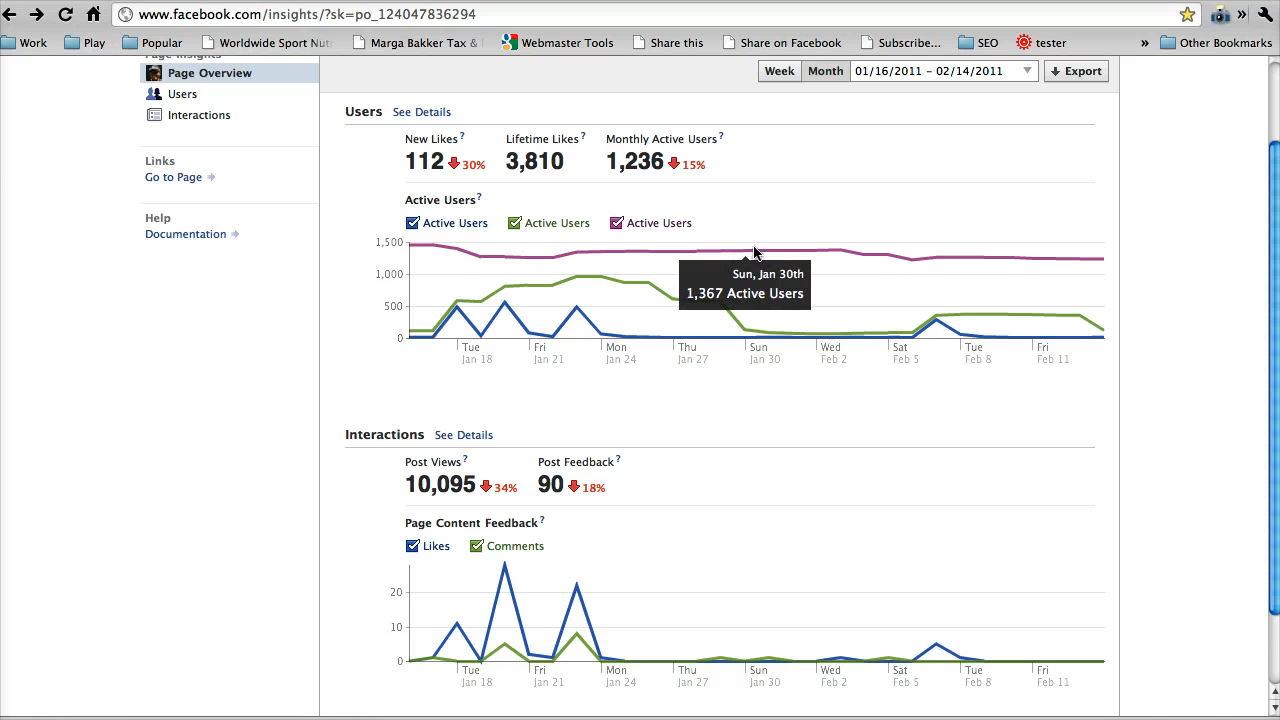
mouse_move(772, 250)
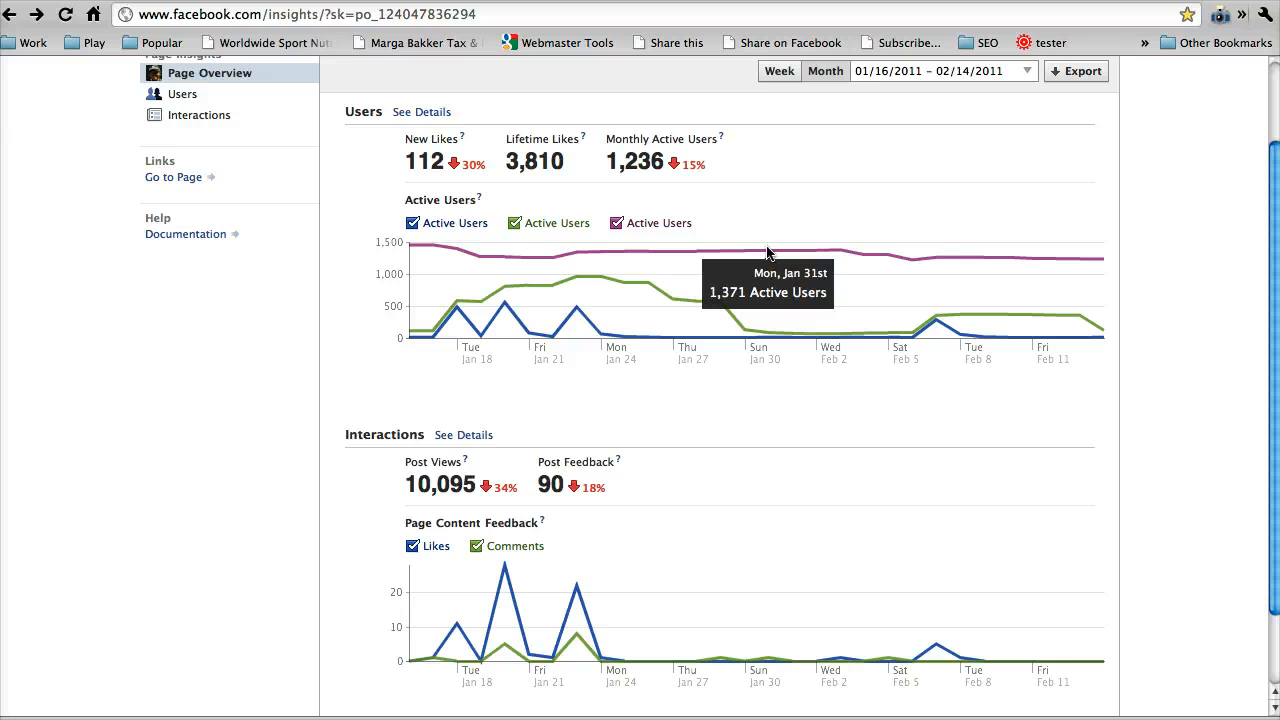
mouse_move(732, 288)
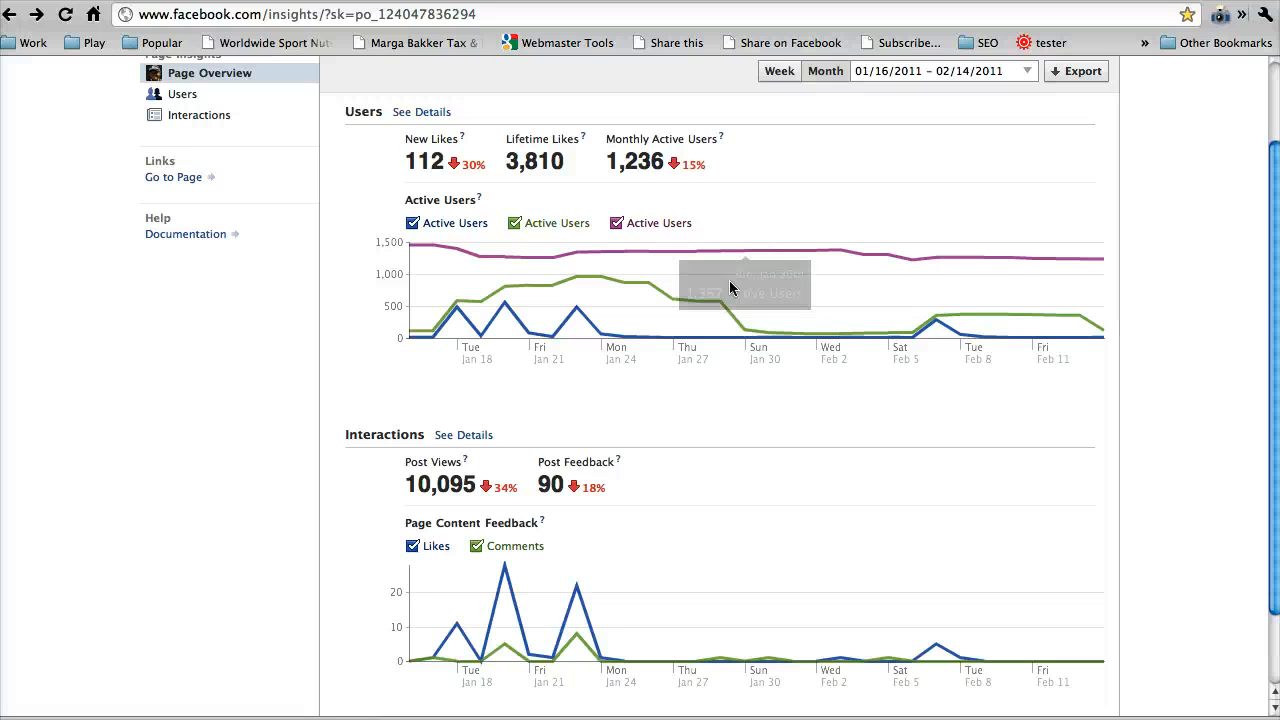
mouse_move(724, 312)
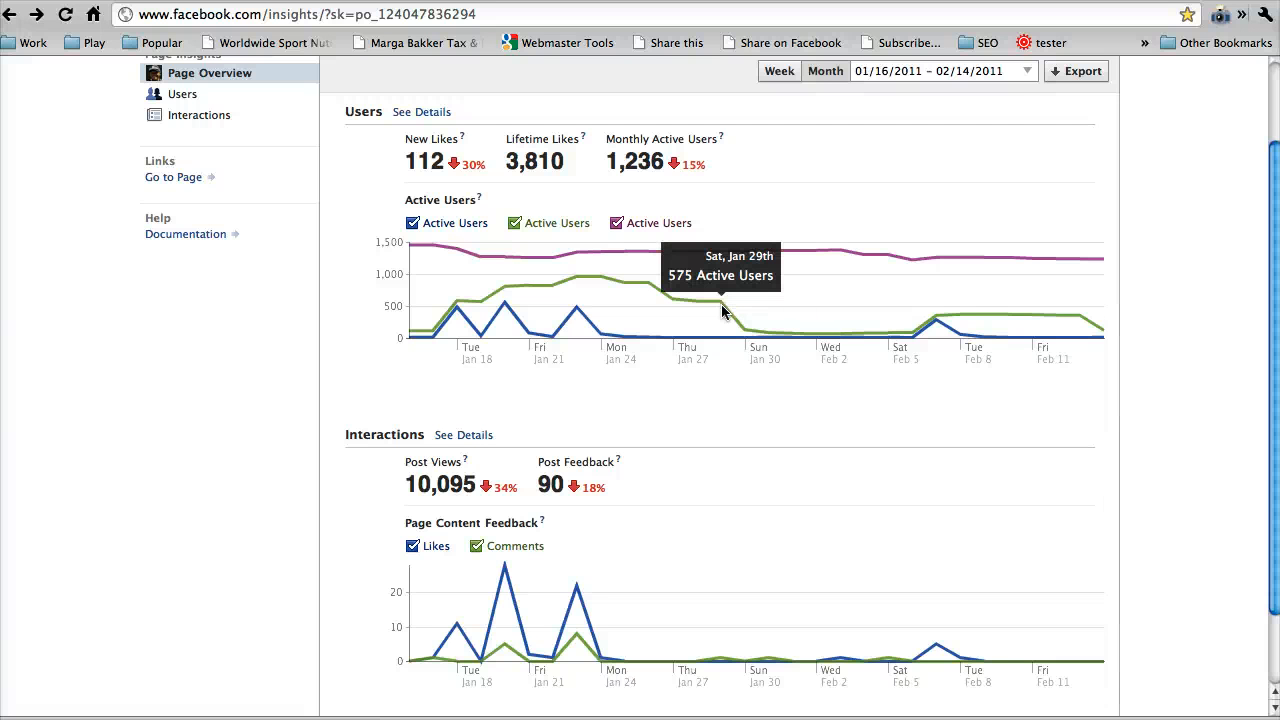
mouse_move(698, 340)
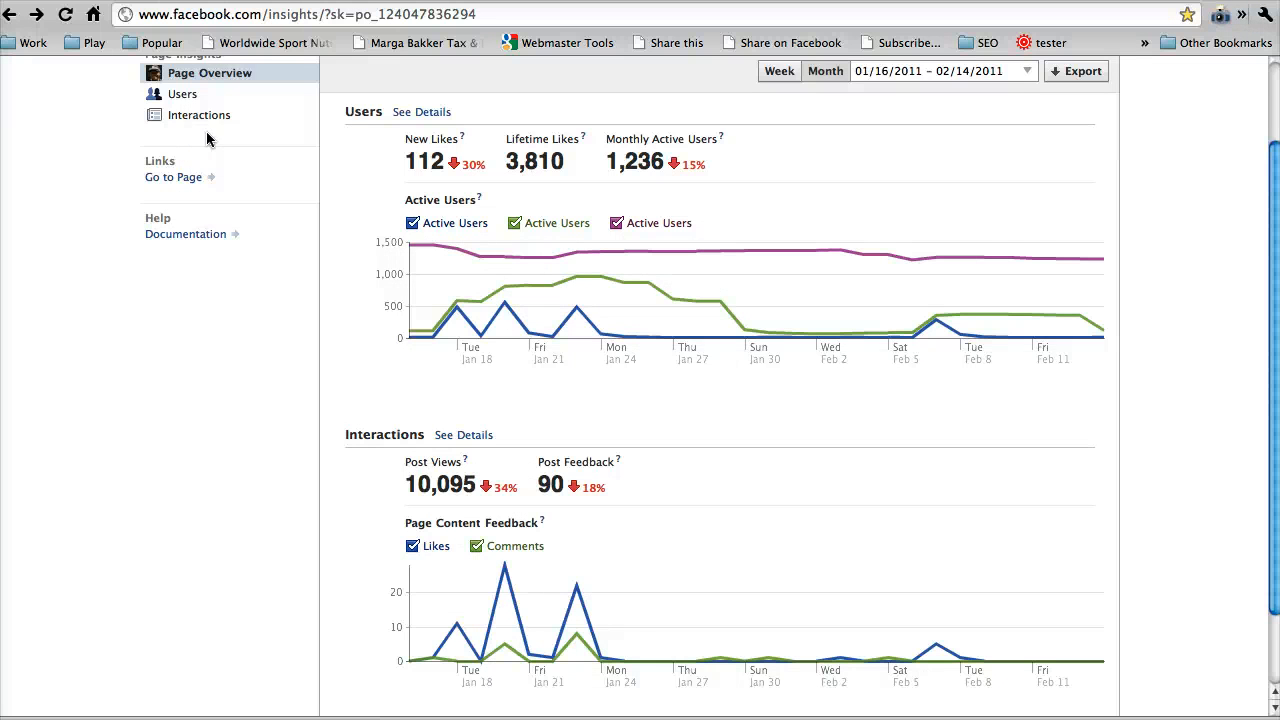
- Open the Interactions insights showing daily story feedback and page posts with impressions
left_click(198, 114)
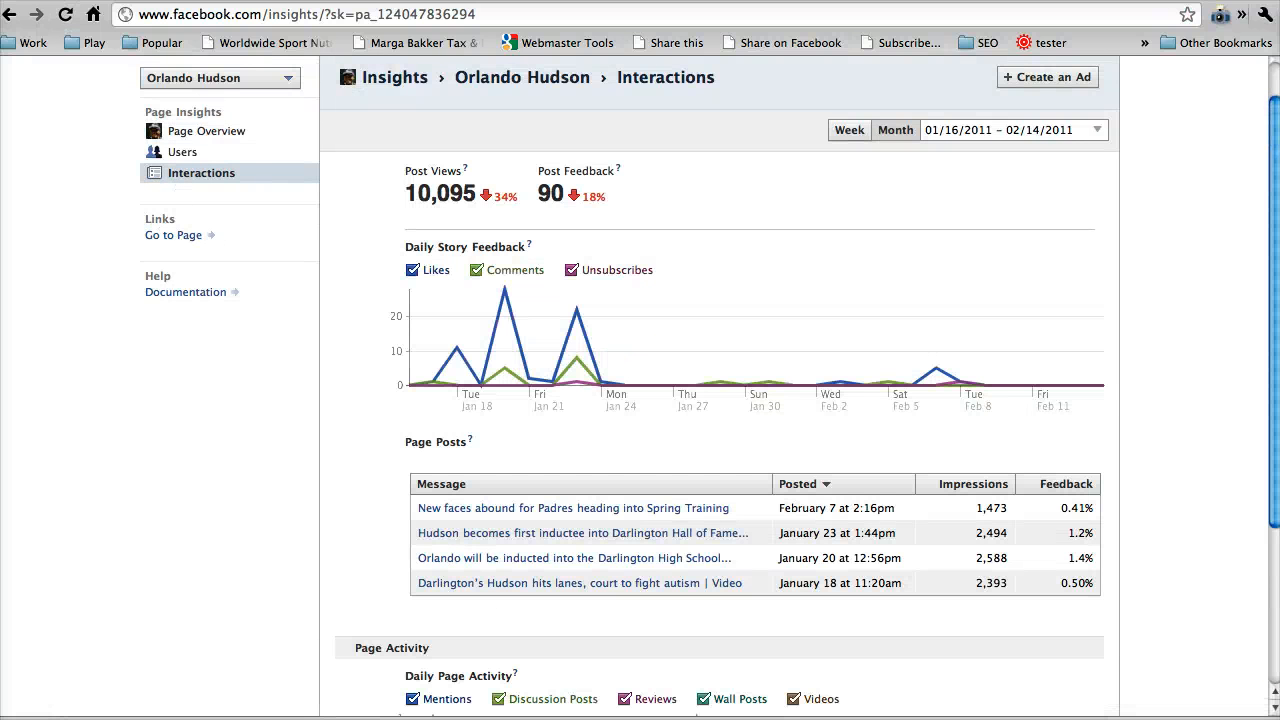
scroll("down", 3)
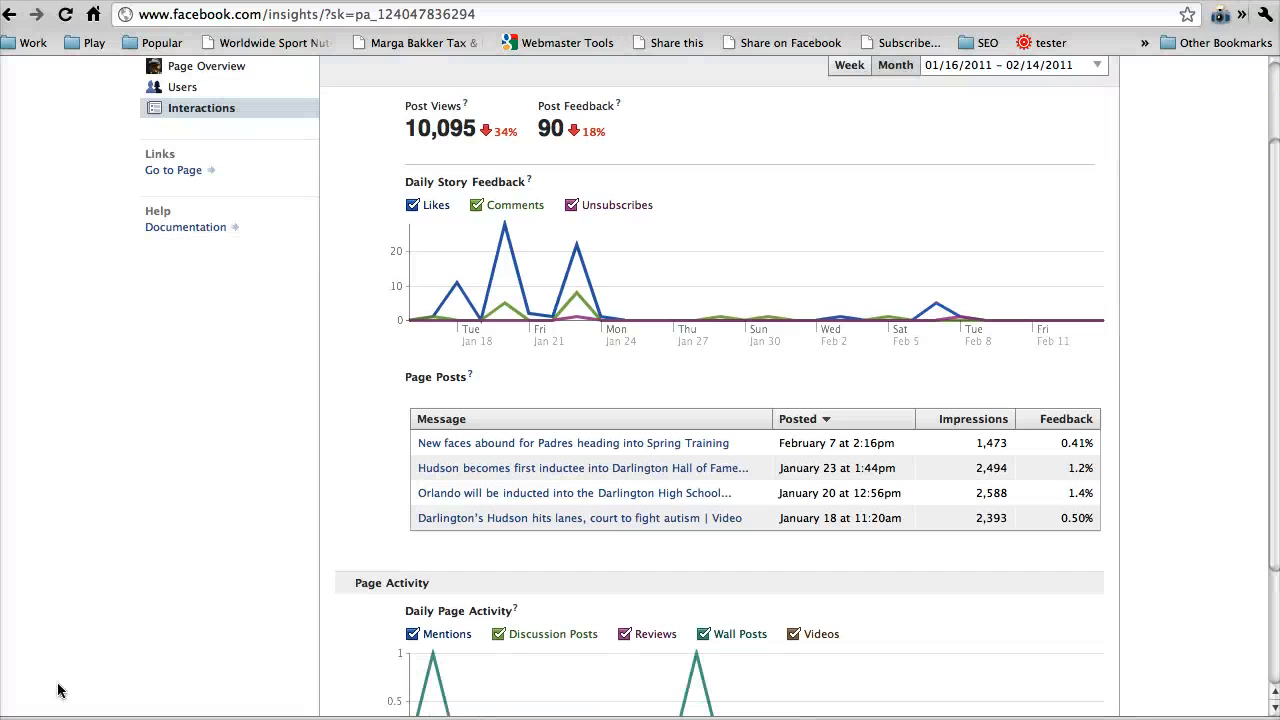
mouse_move(404, 278)
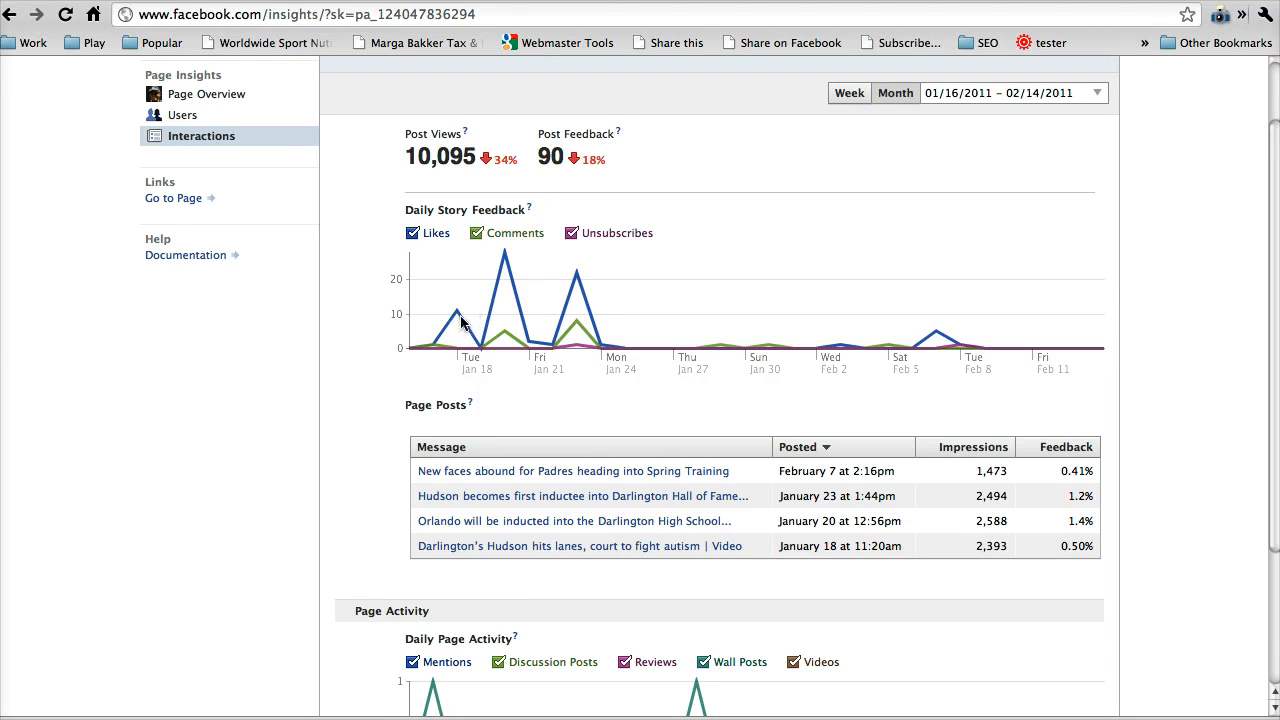
mouse_move(464, 336)
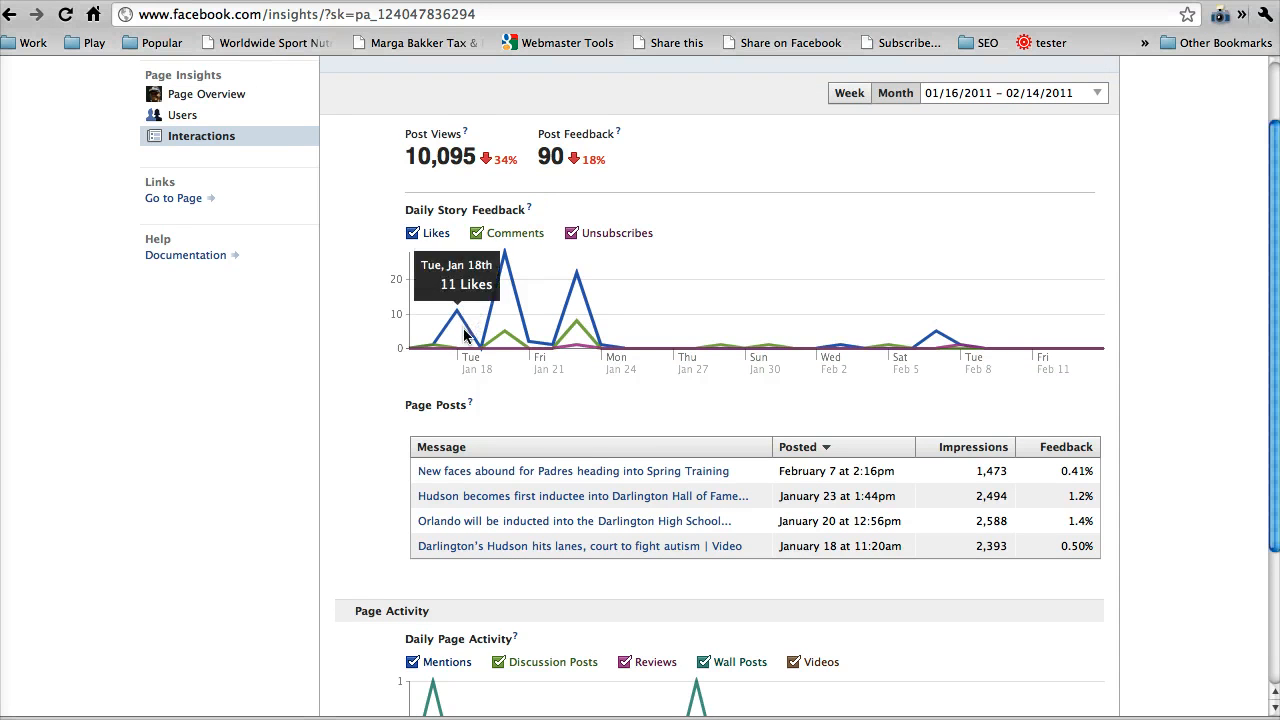
mouse_move(508, 340)
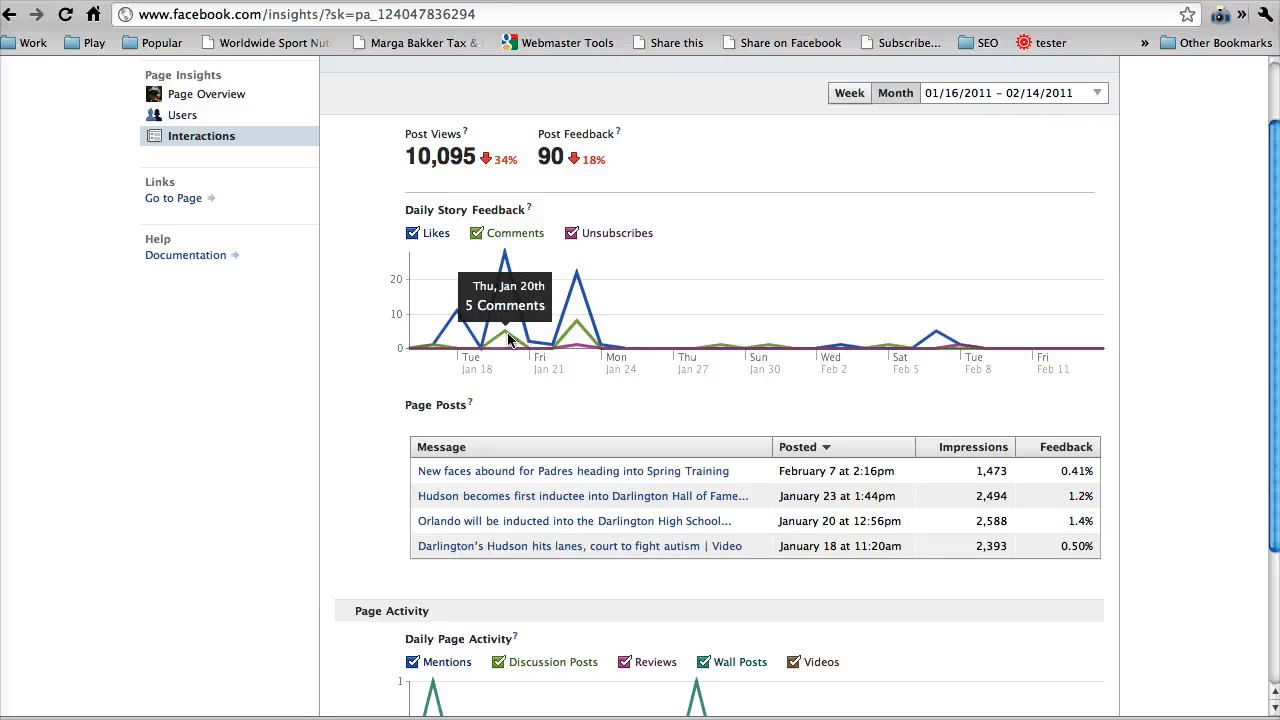
mouse_move(584, 330)
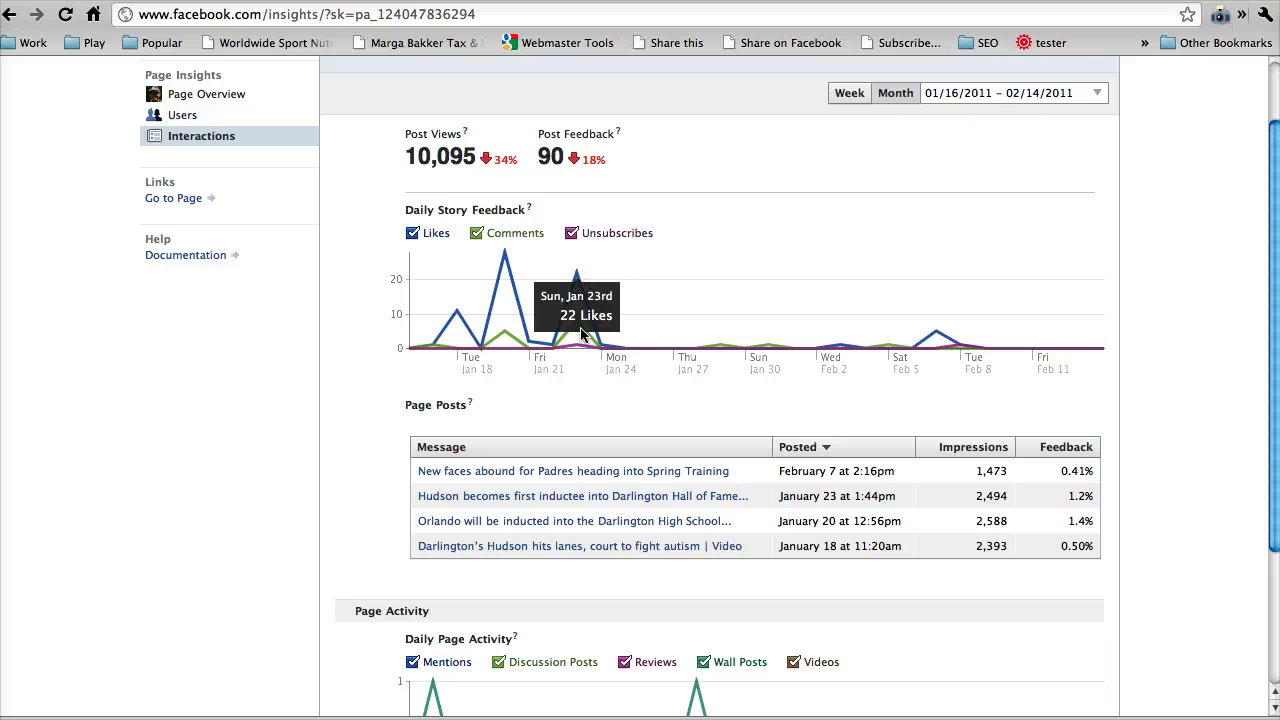
mouse_move(606, 476)
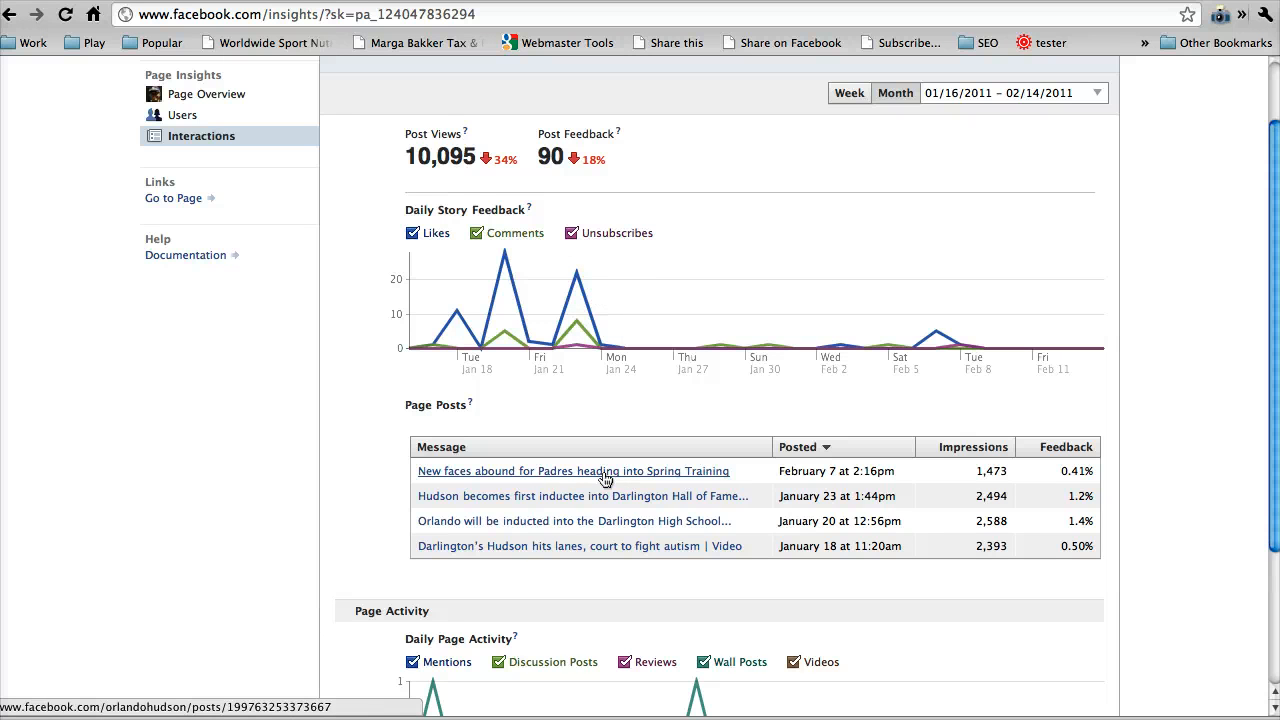
mouse_move(744, 500)
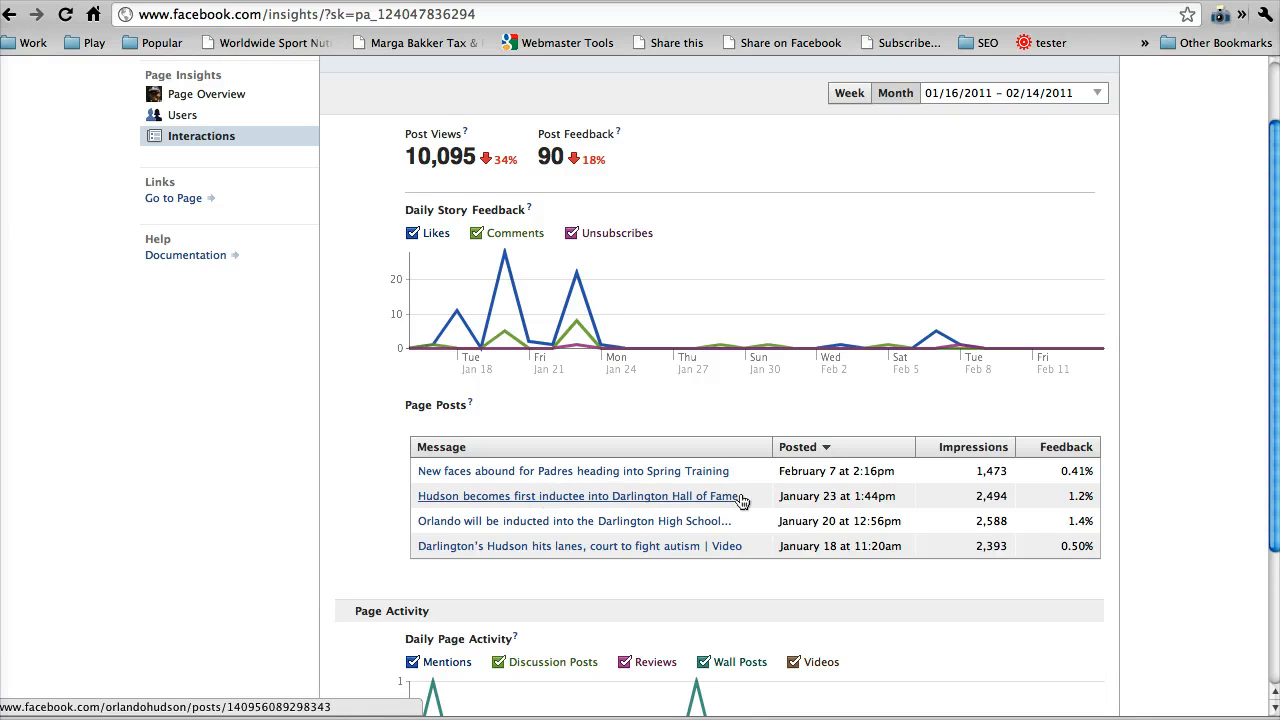
mouse_move(652, 468)
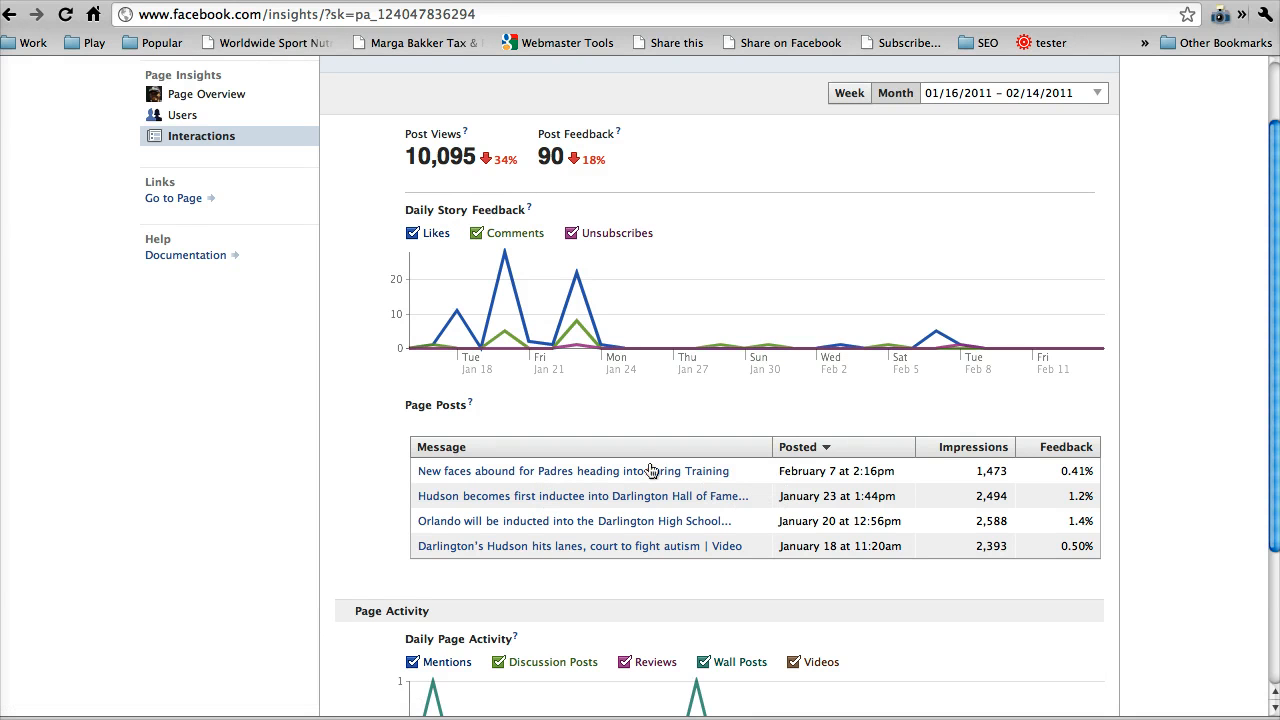
mouse_move(968, 348)
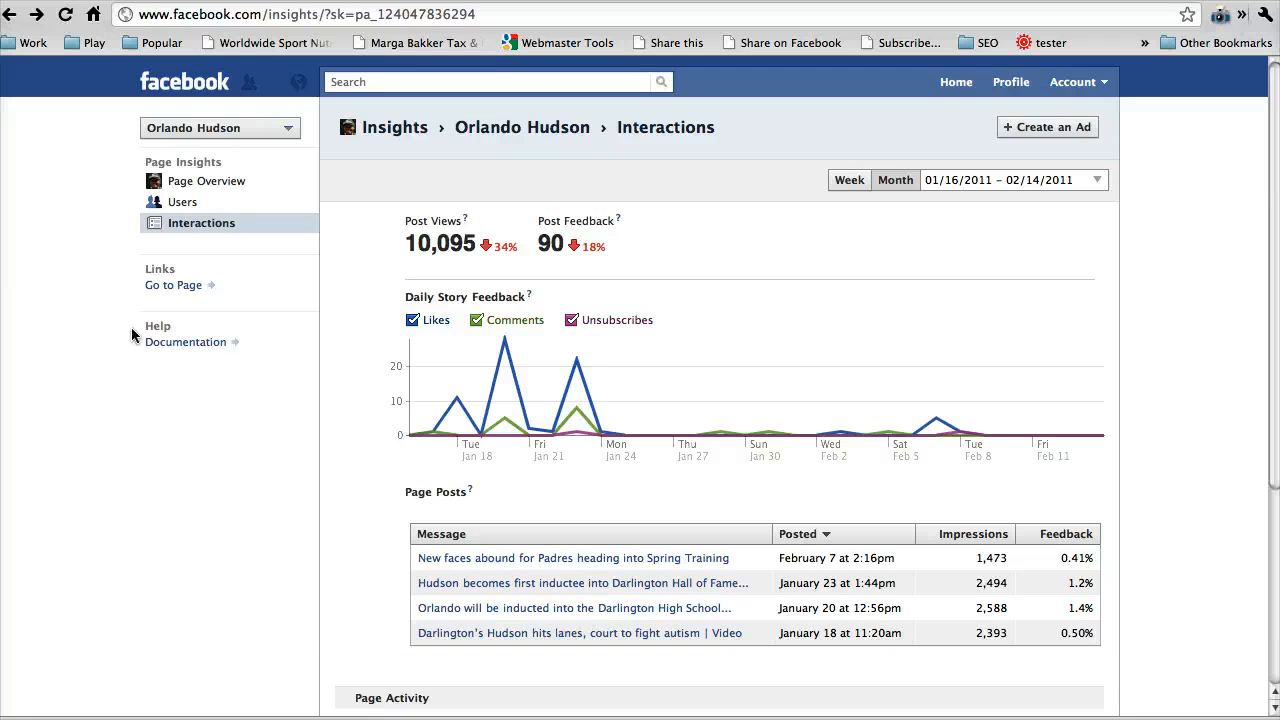
mouse_move(82, 228)
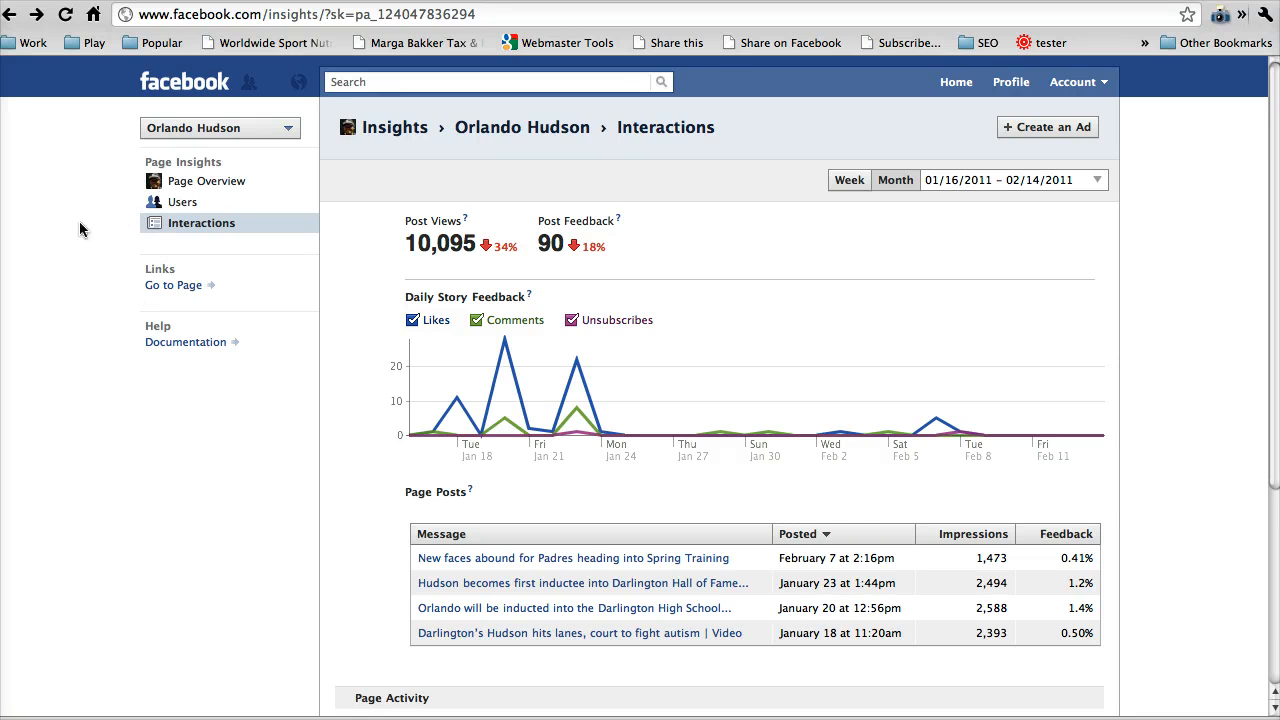
- Open the Users insights showing daily new likes, unlikes and like sources
left_click(182, 200)
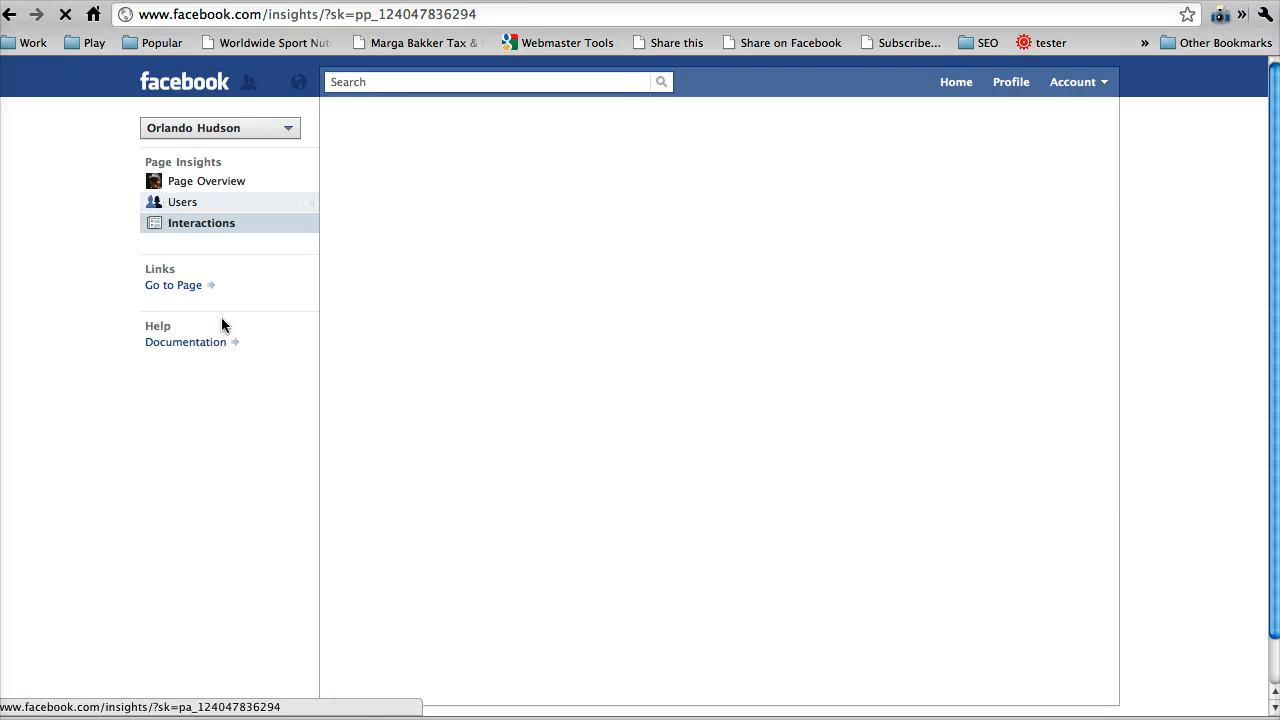
left_click(182, 200)
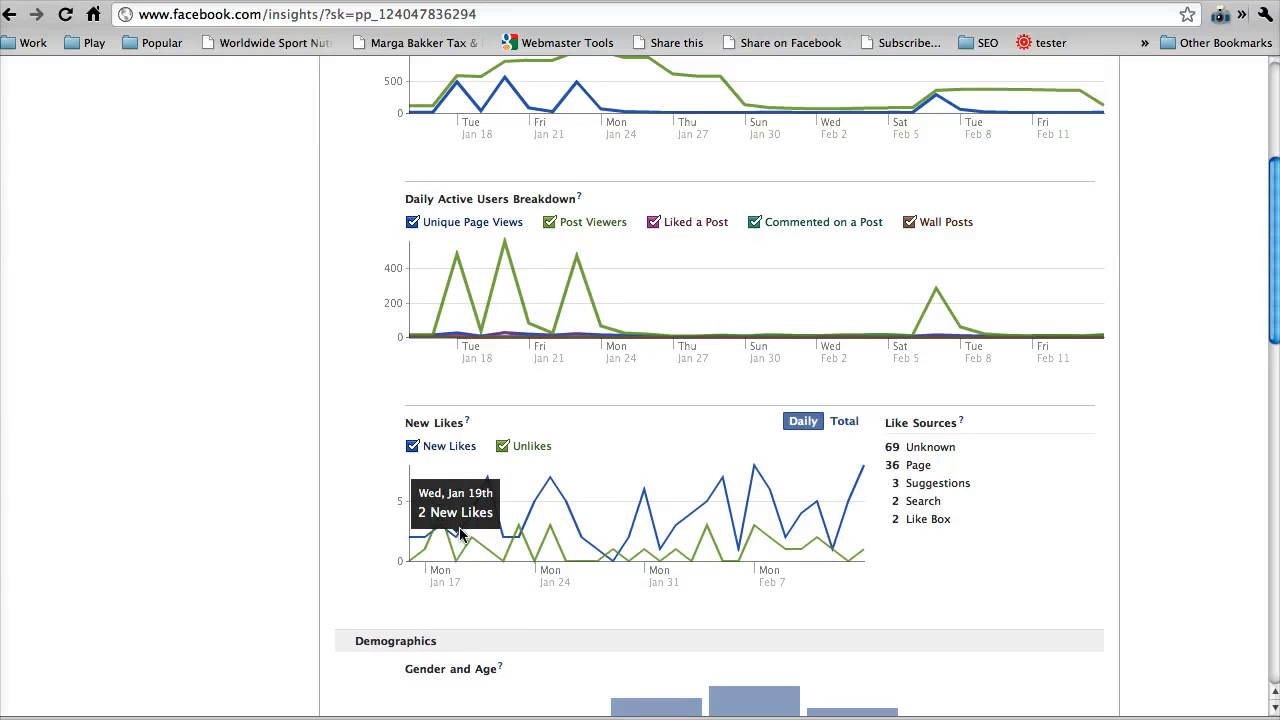
mouse_move(488, 482)
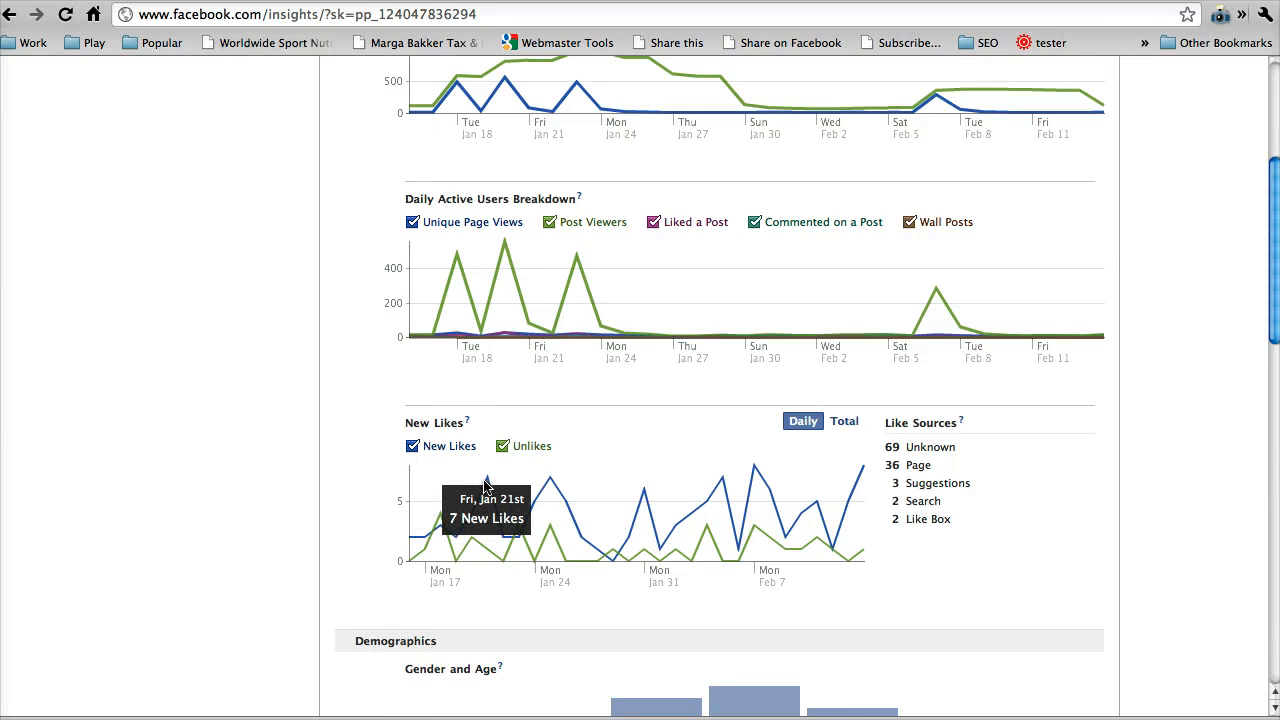
mouse_move(558, 538)
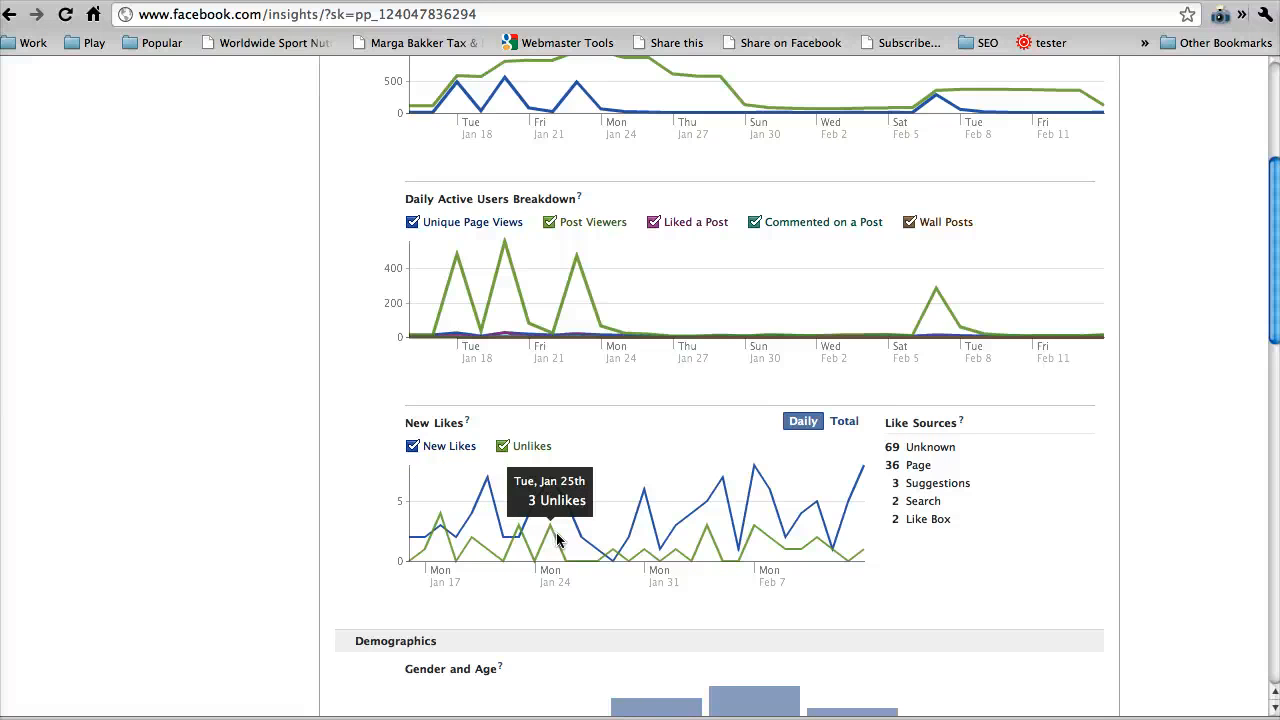